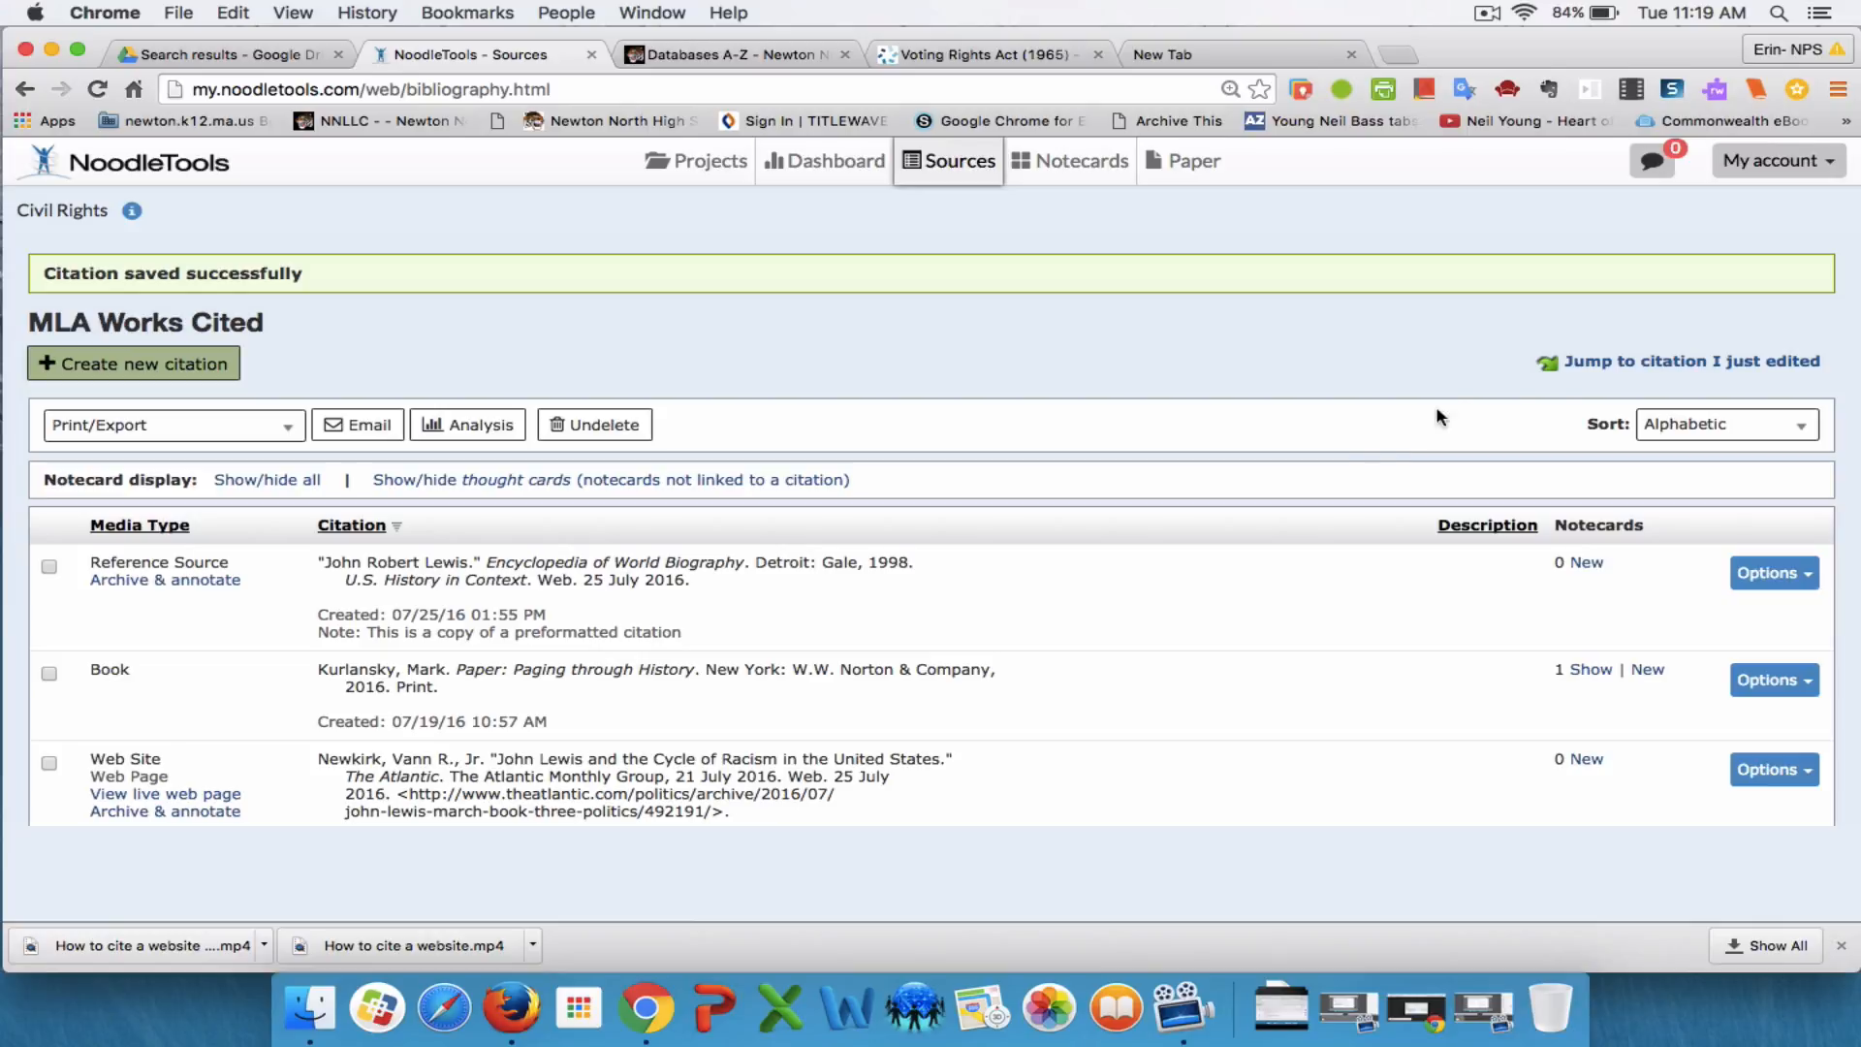
{"action": "mouse_move", "coordinate": [1690, 360]}
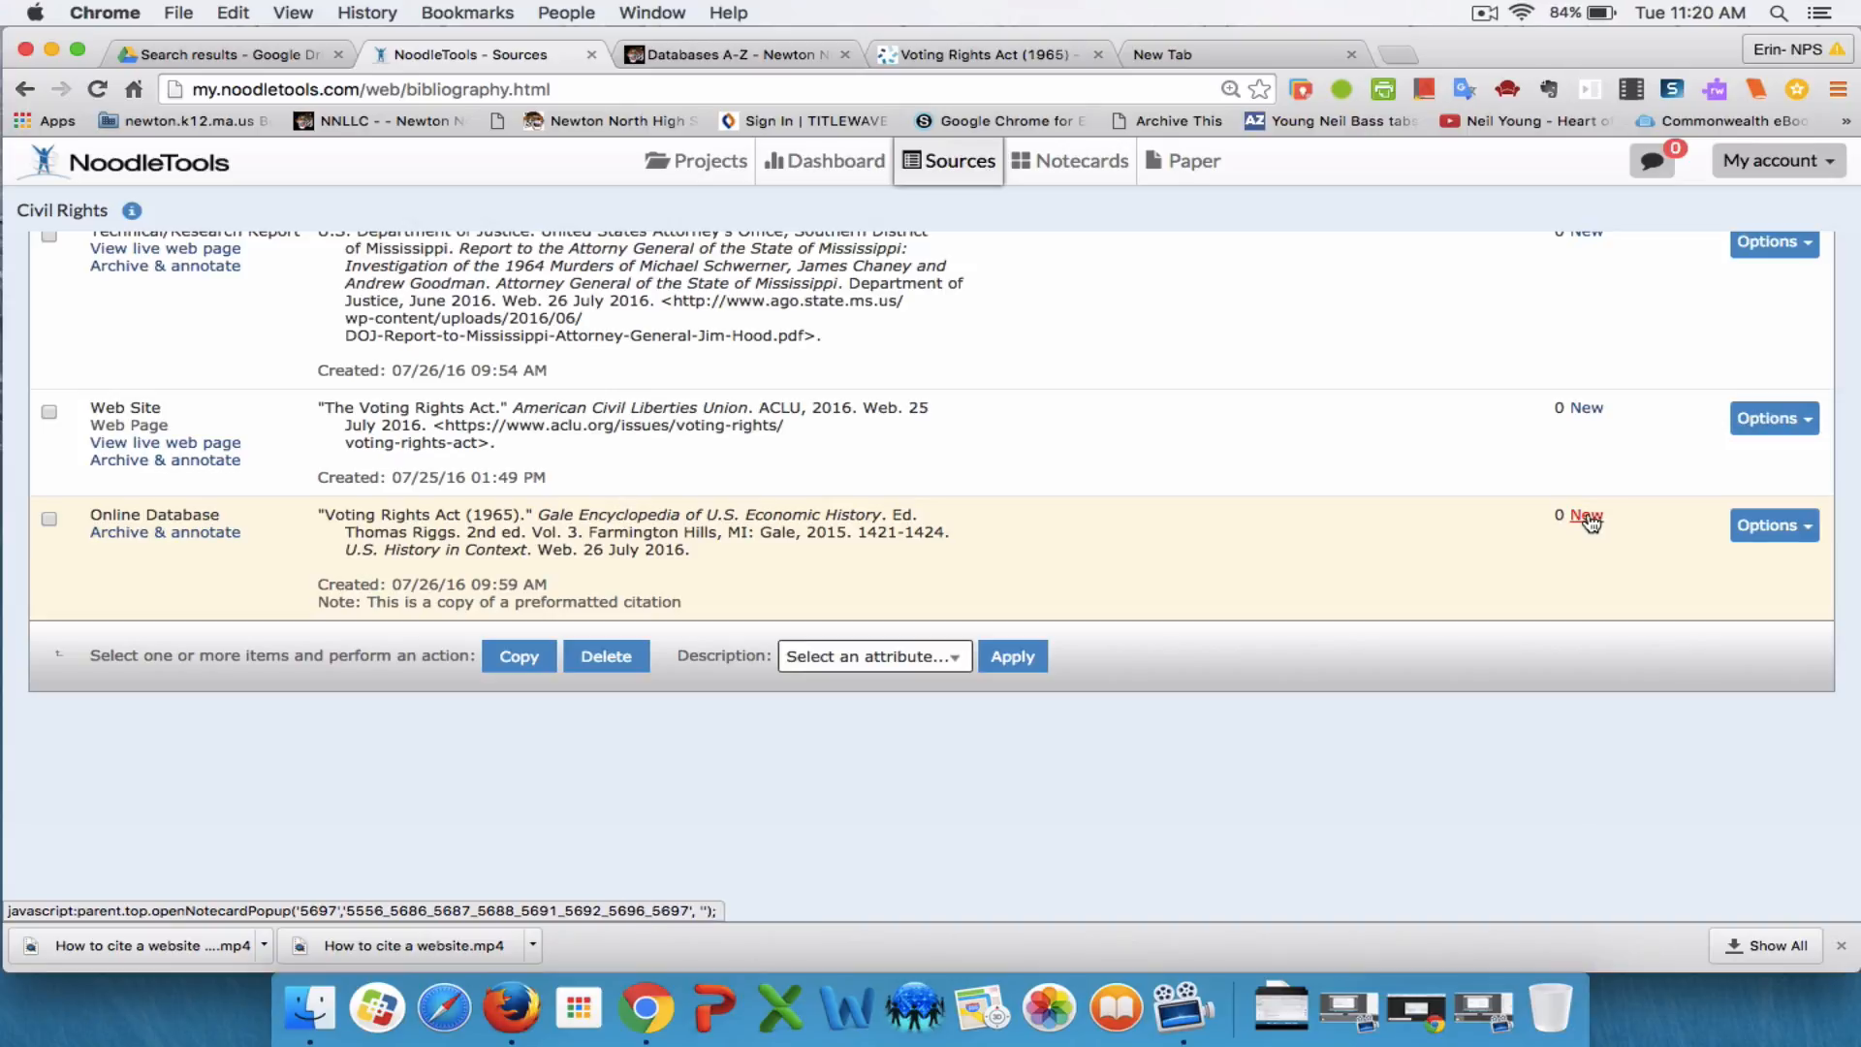
Start a new notecard for the Voting Rights Act citation and keep that source linked
{"action": "left_click", "coordinate": [1586, 516]}
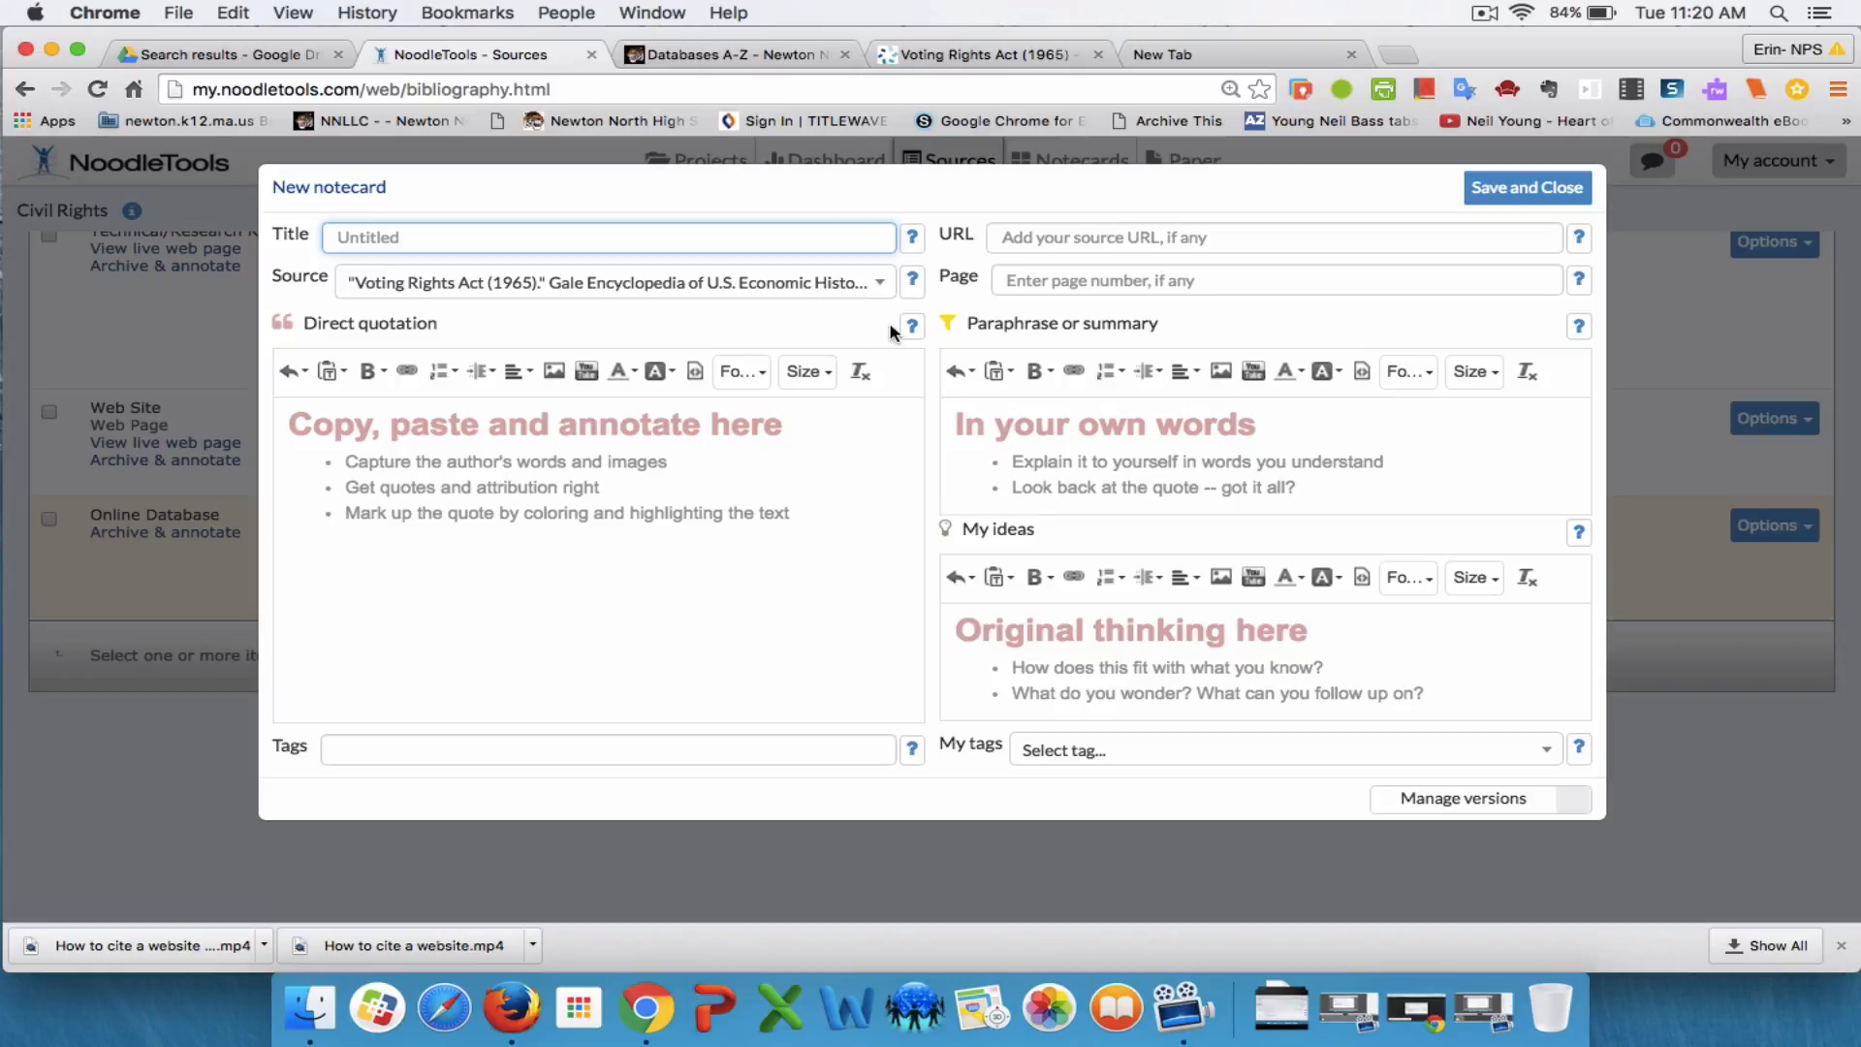
{"action": "mouse_move", "coordinate": [772, 283]}
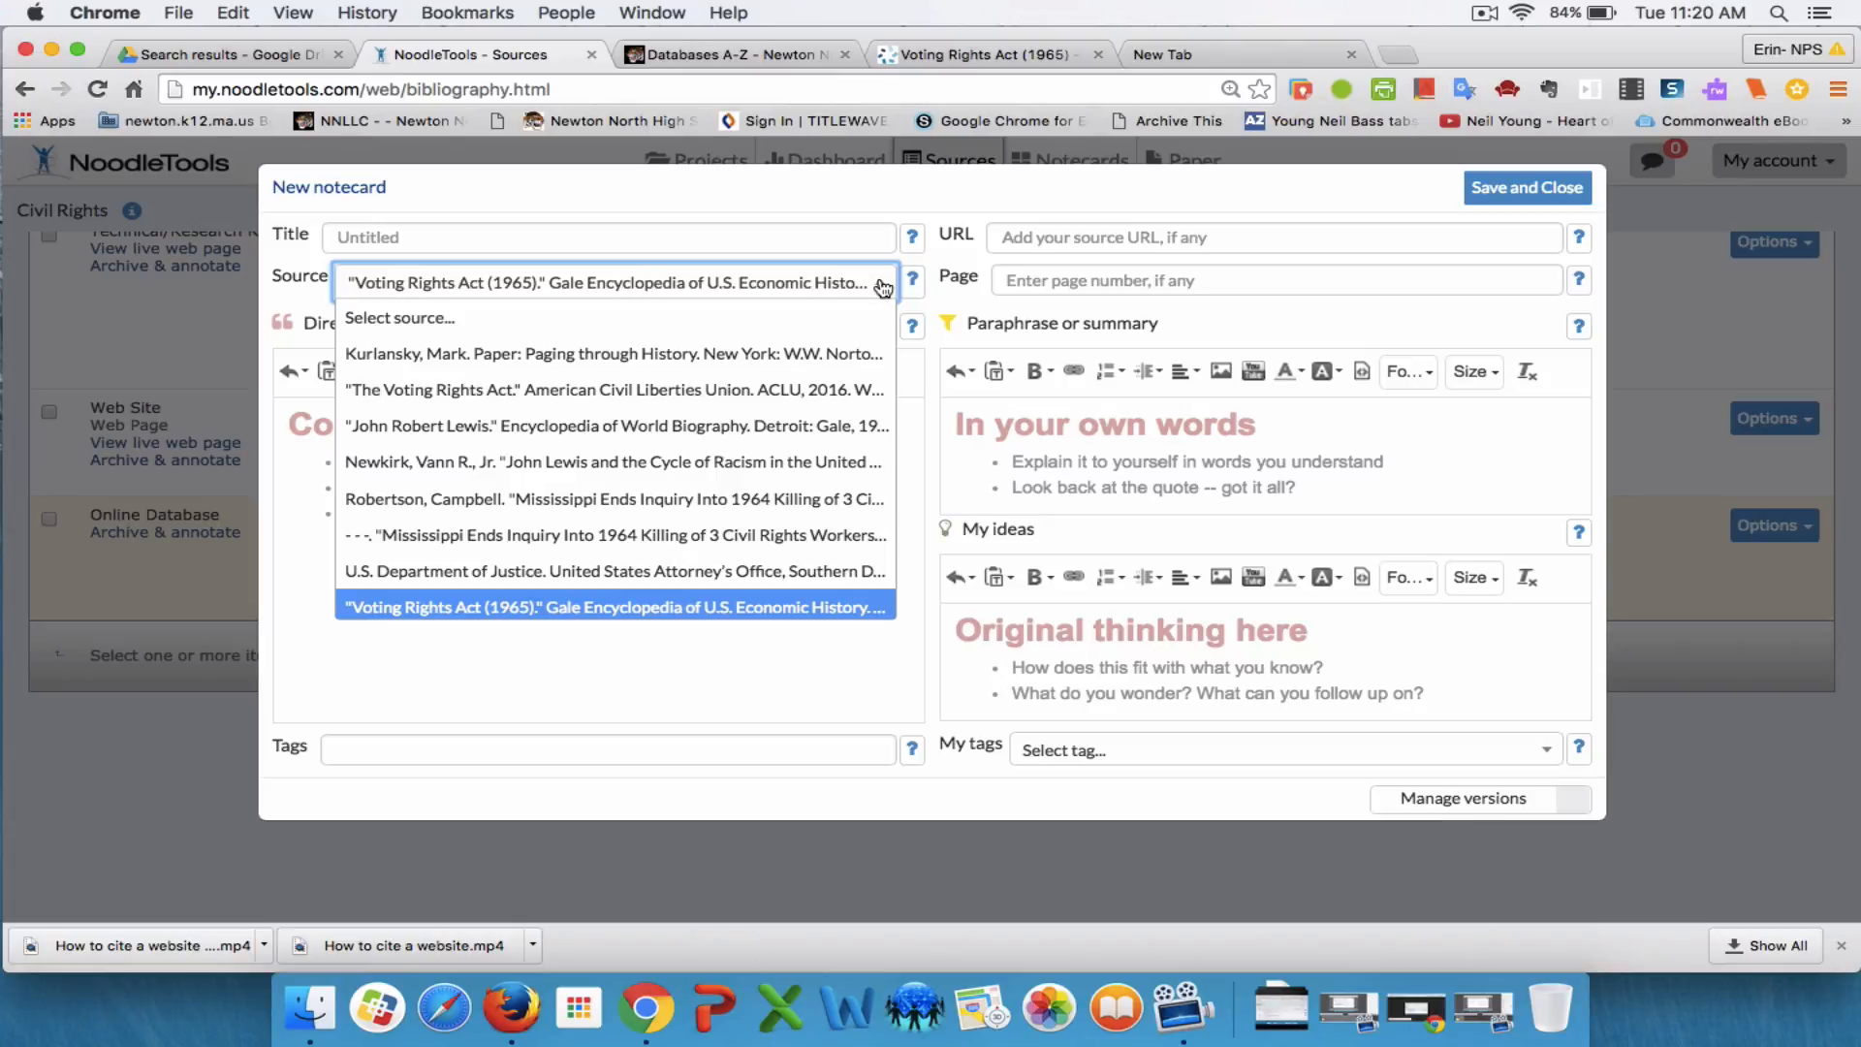
{"action": "left_click", "coordinate": [614, 607]}
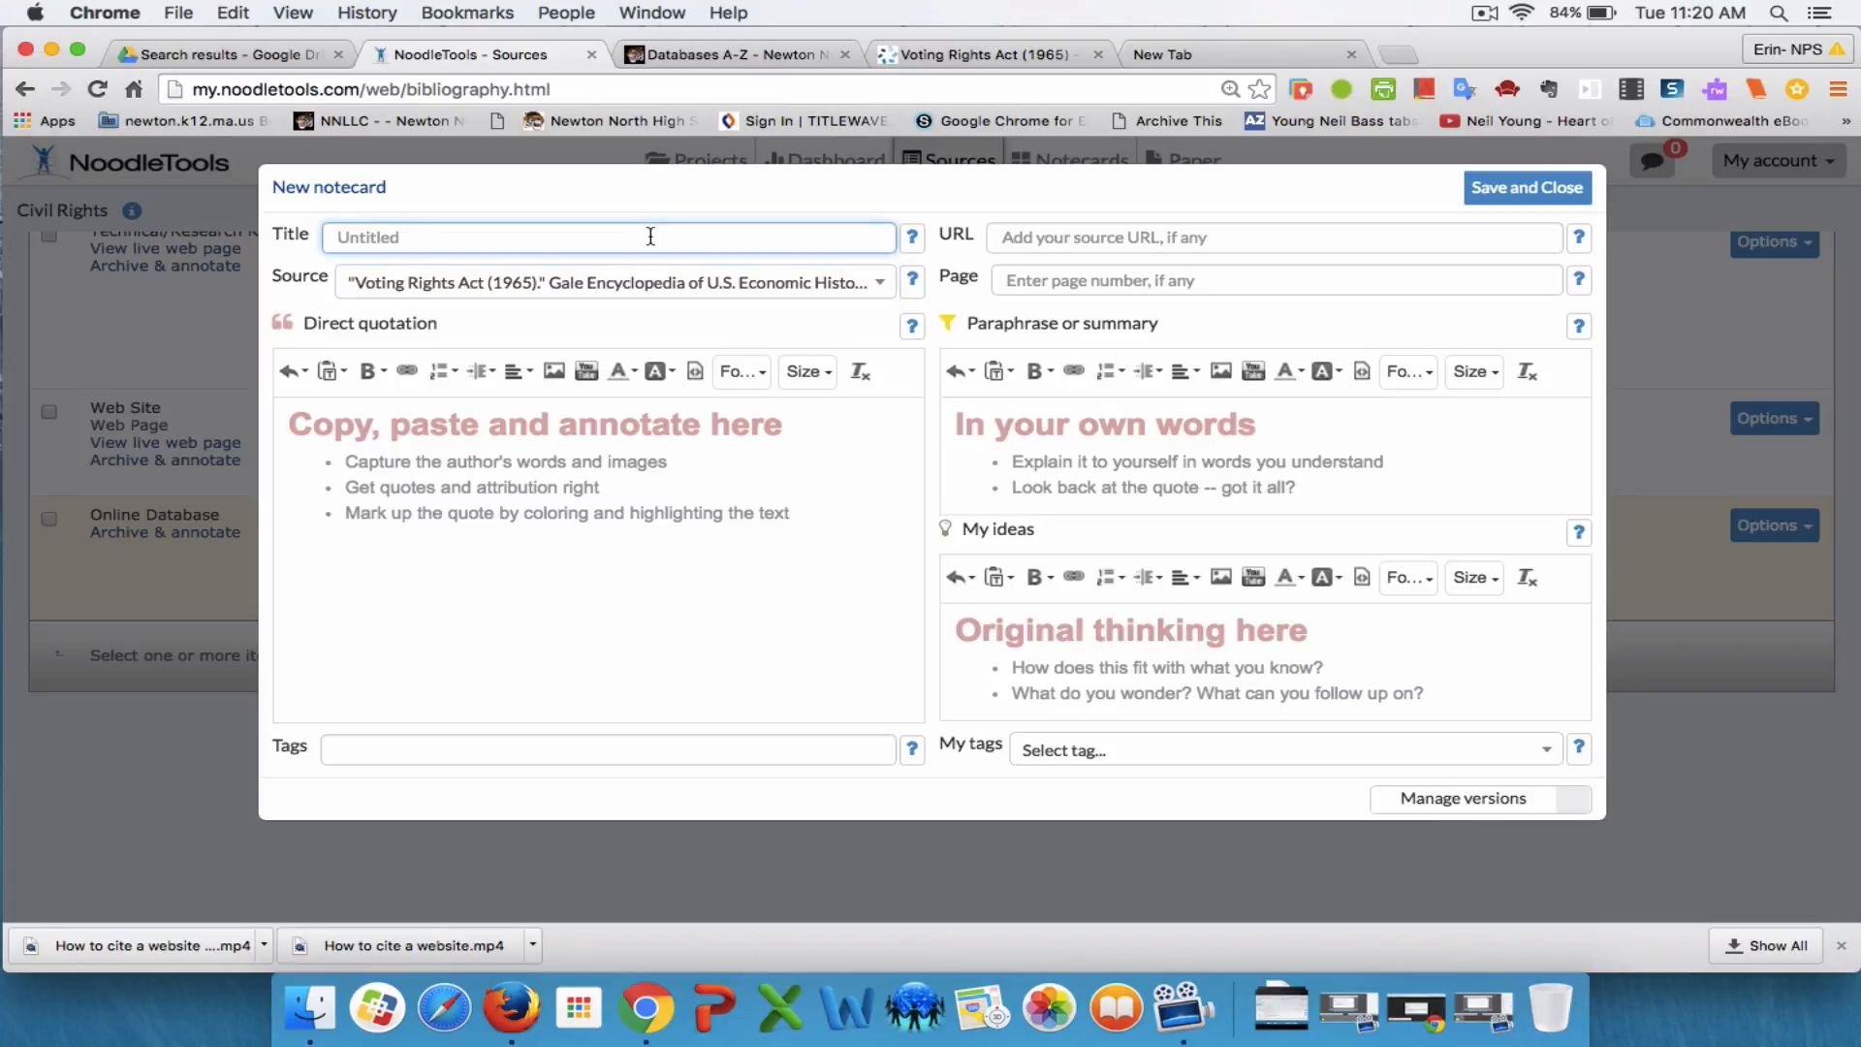
Enter 'Before VRA' as the notecard's title
{"action": "type", "text": "Before"}
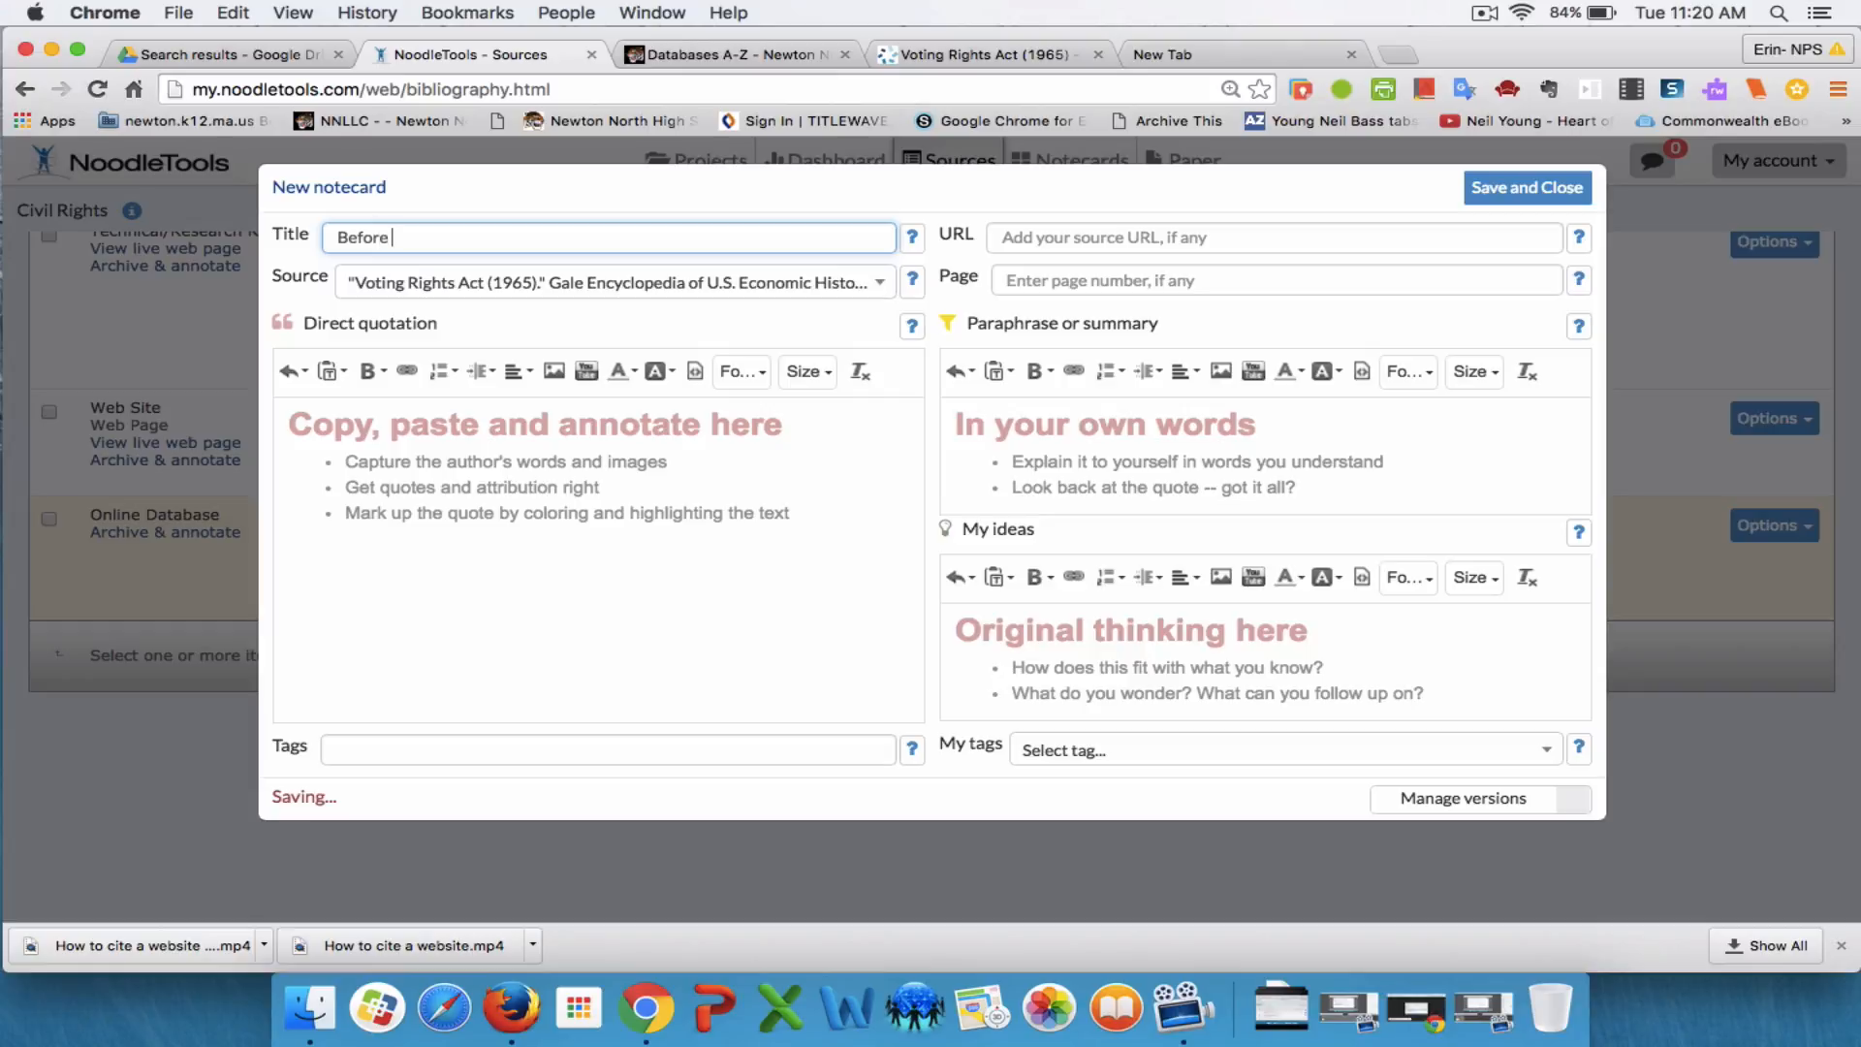
{"action": "type", "text": "VRA"}
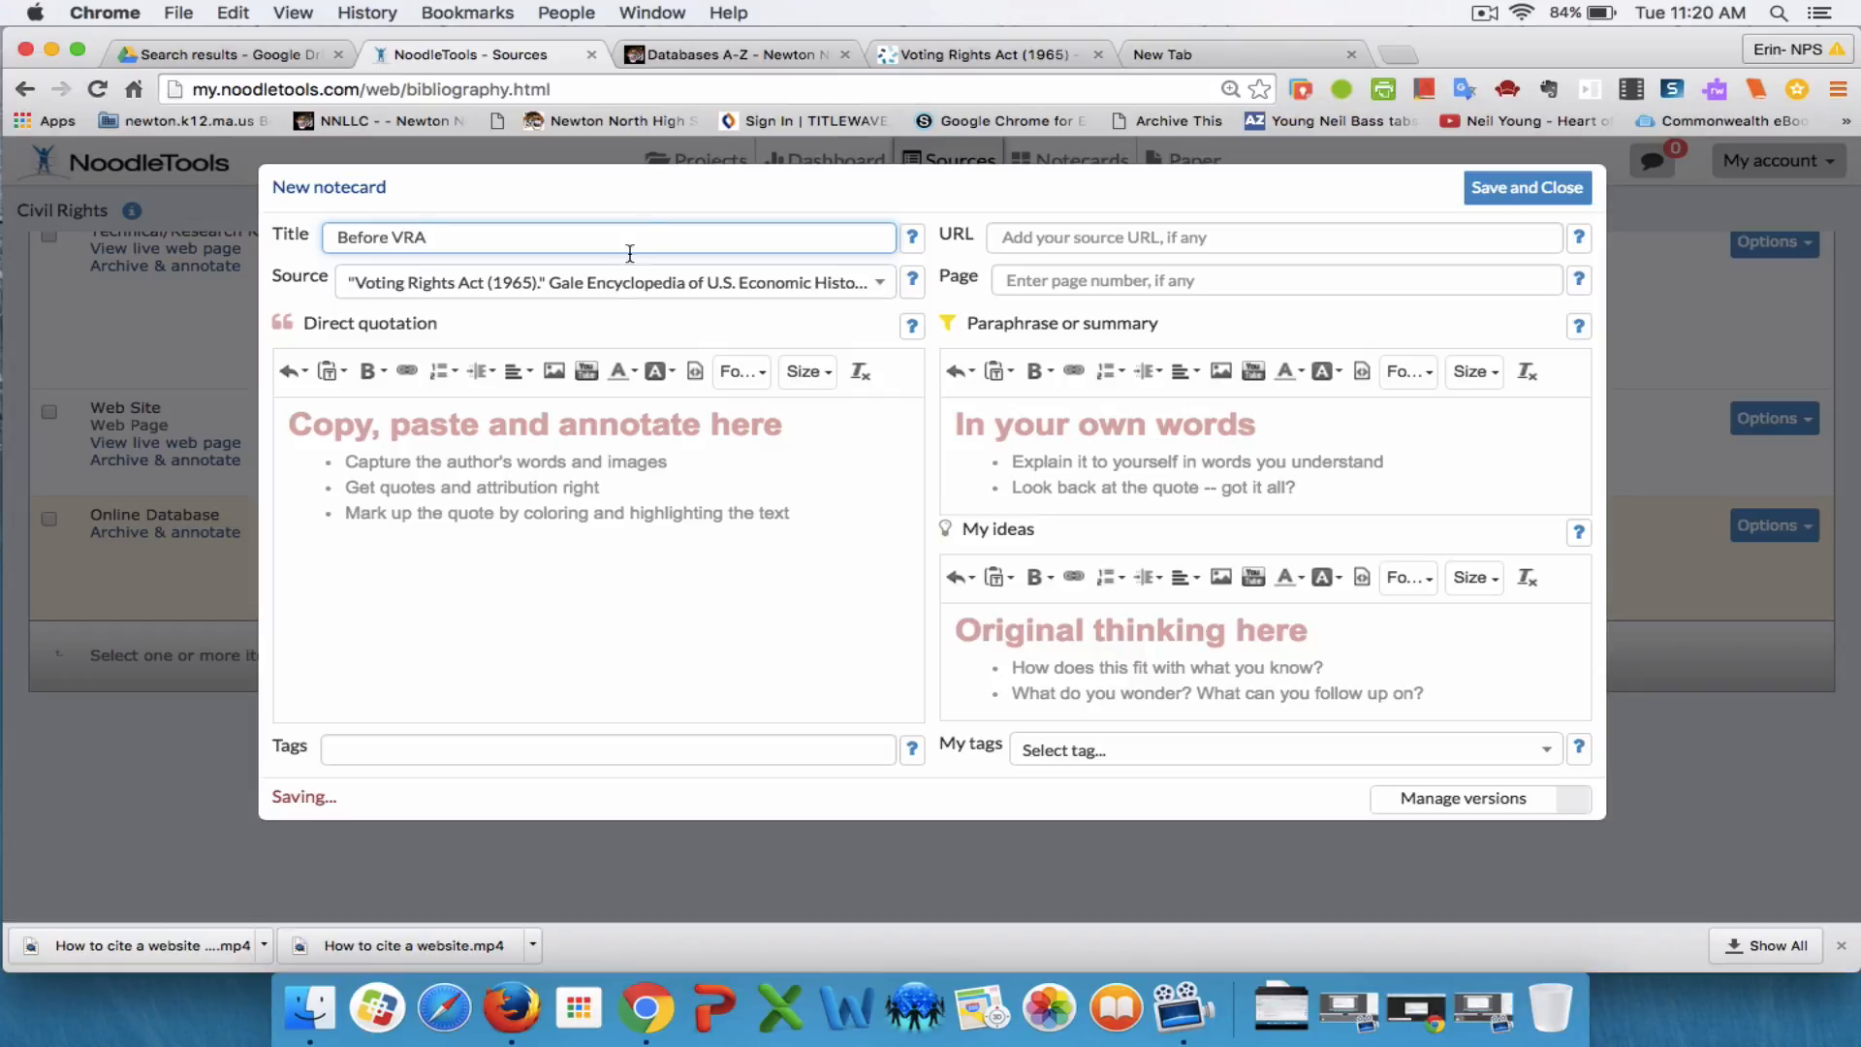
{"action": "mouse_move", "coordinate": [1064, 262]}
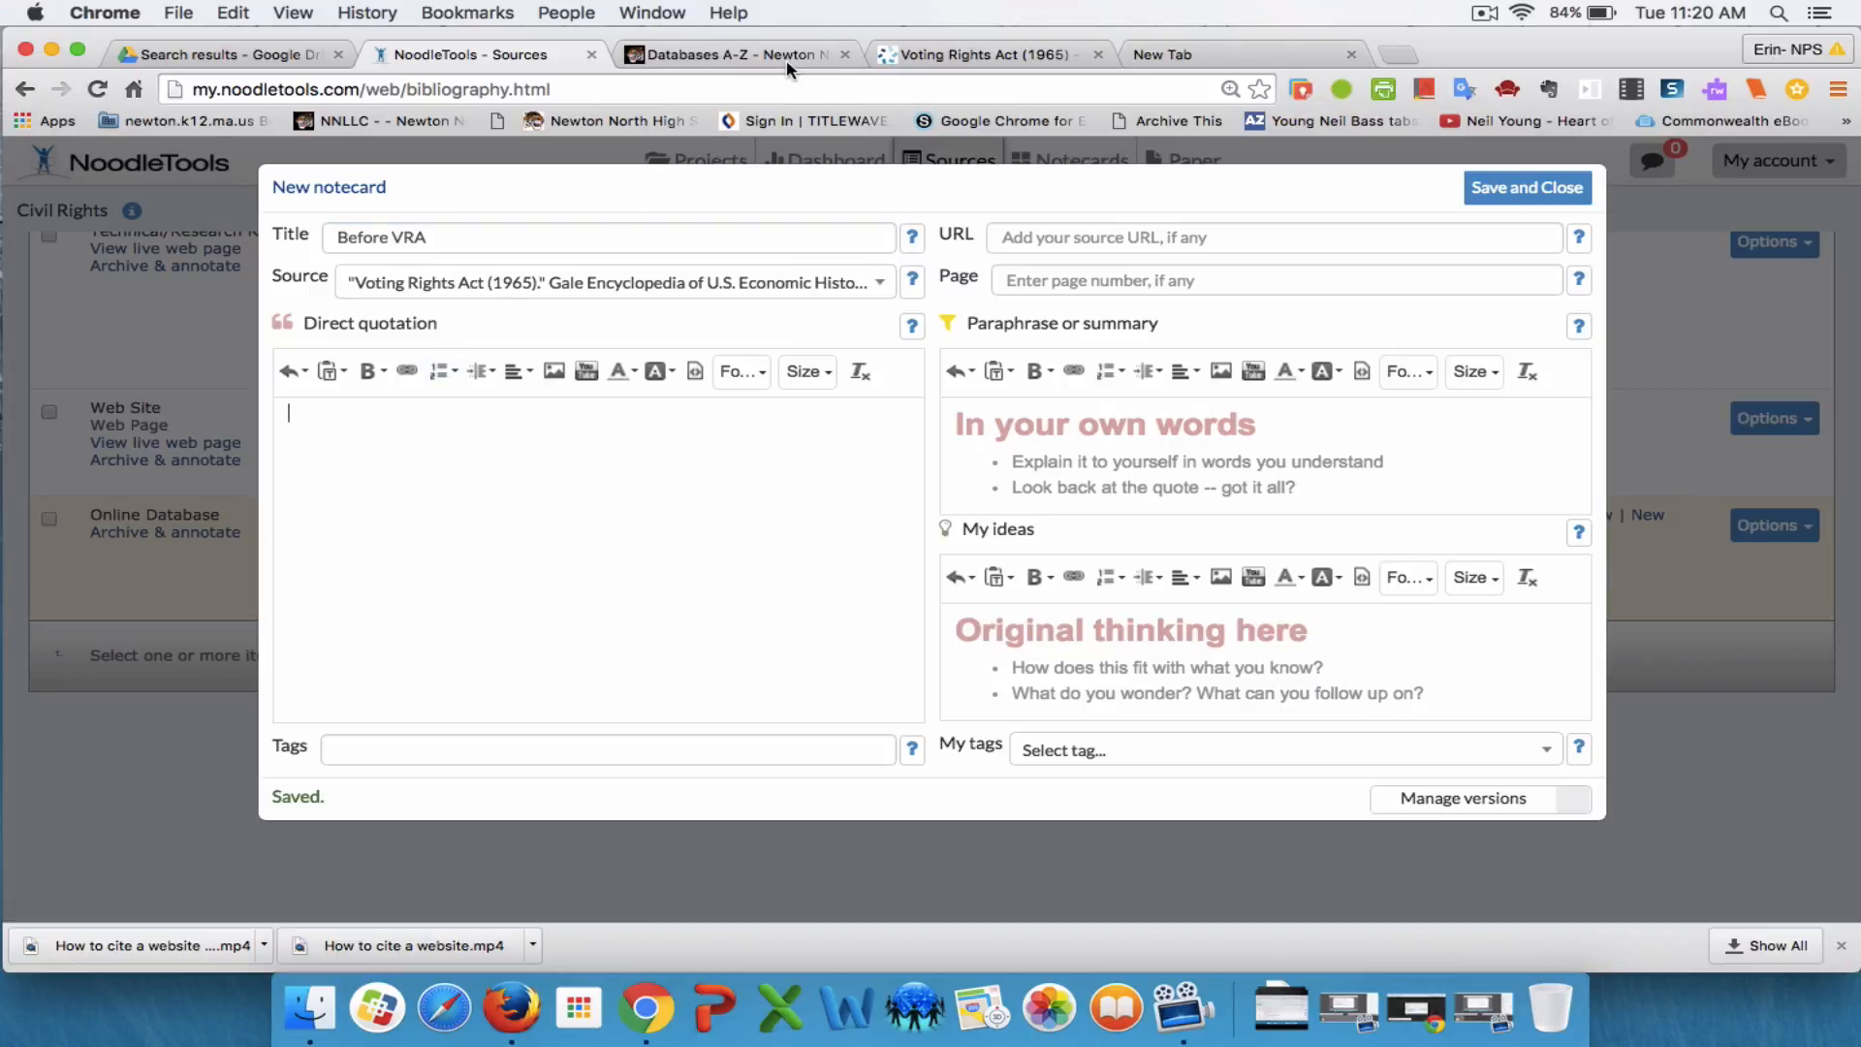
Bring the Gale article's 'Prior to the passage of the VRA' paragraph into the Direct quotation box
{"action": "left_click", "coordinate": [983, 55]}
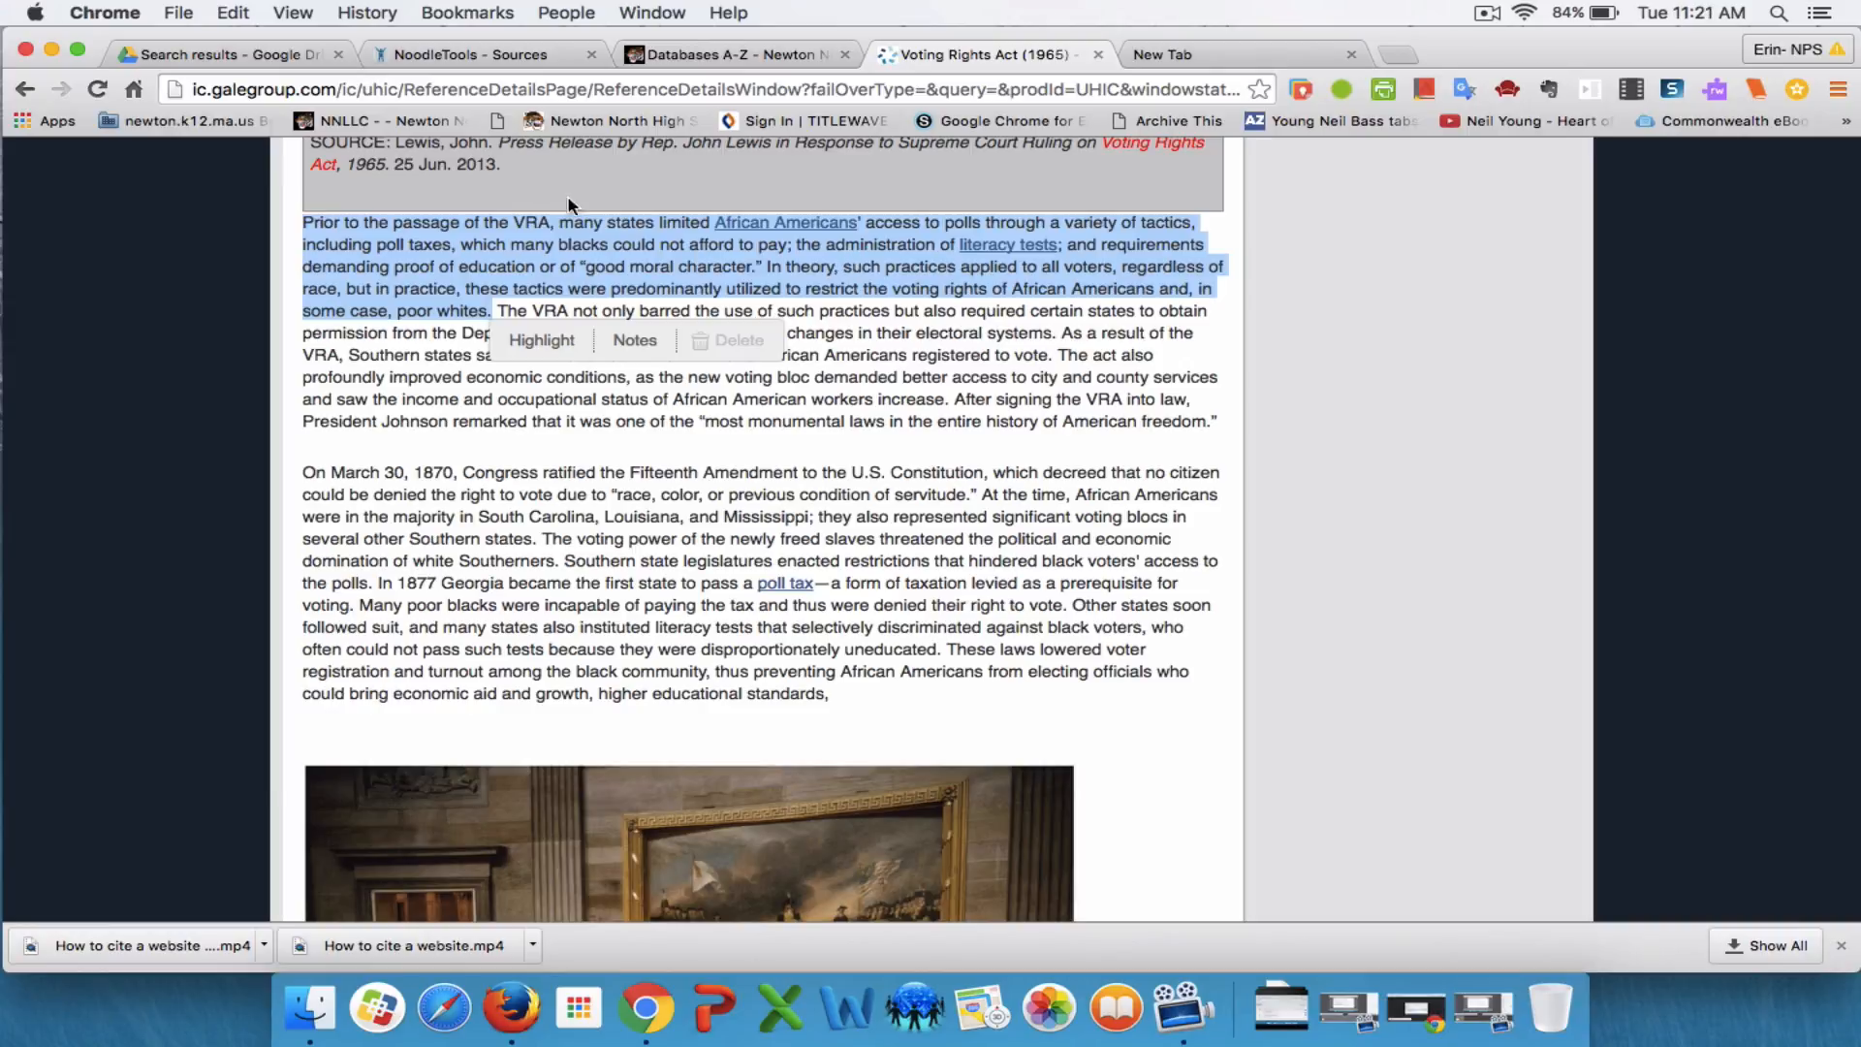
{"action": "left_click", "coordinate": [487, 54]}
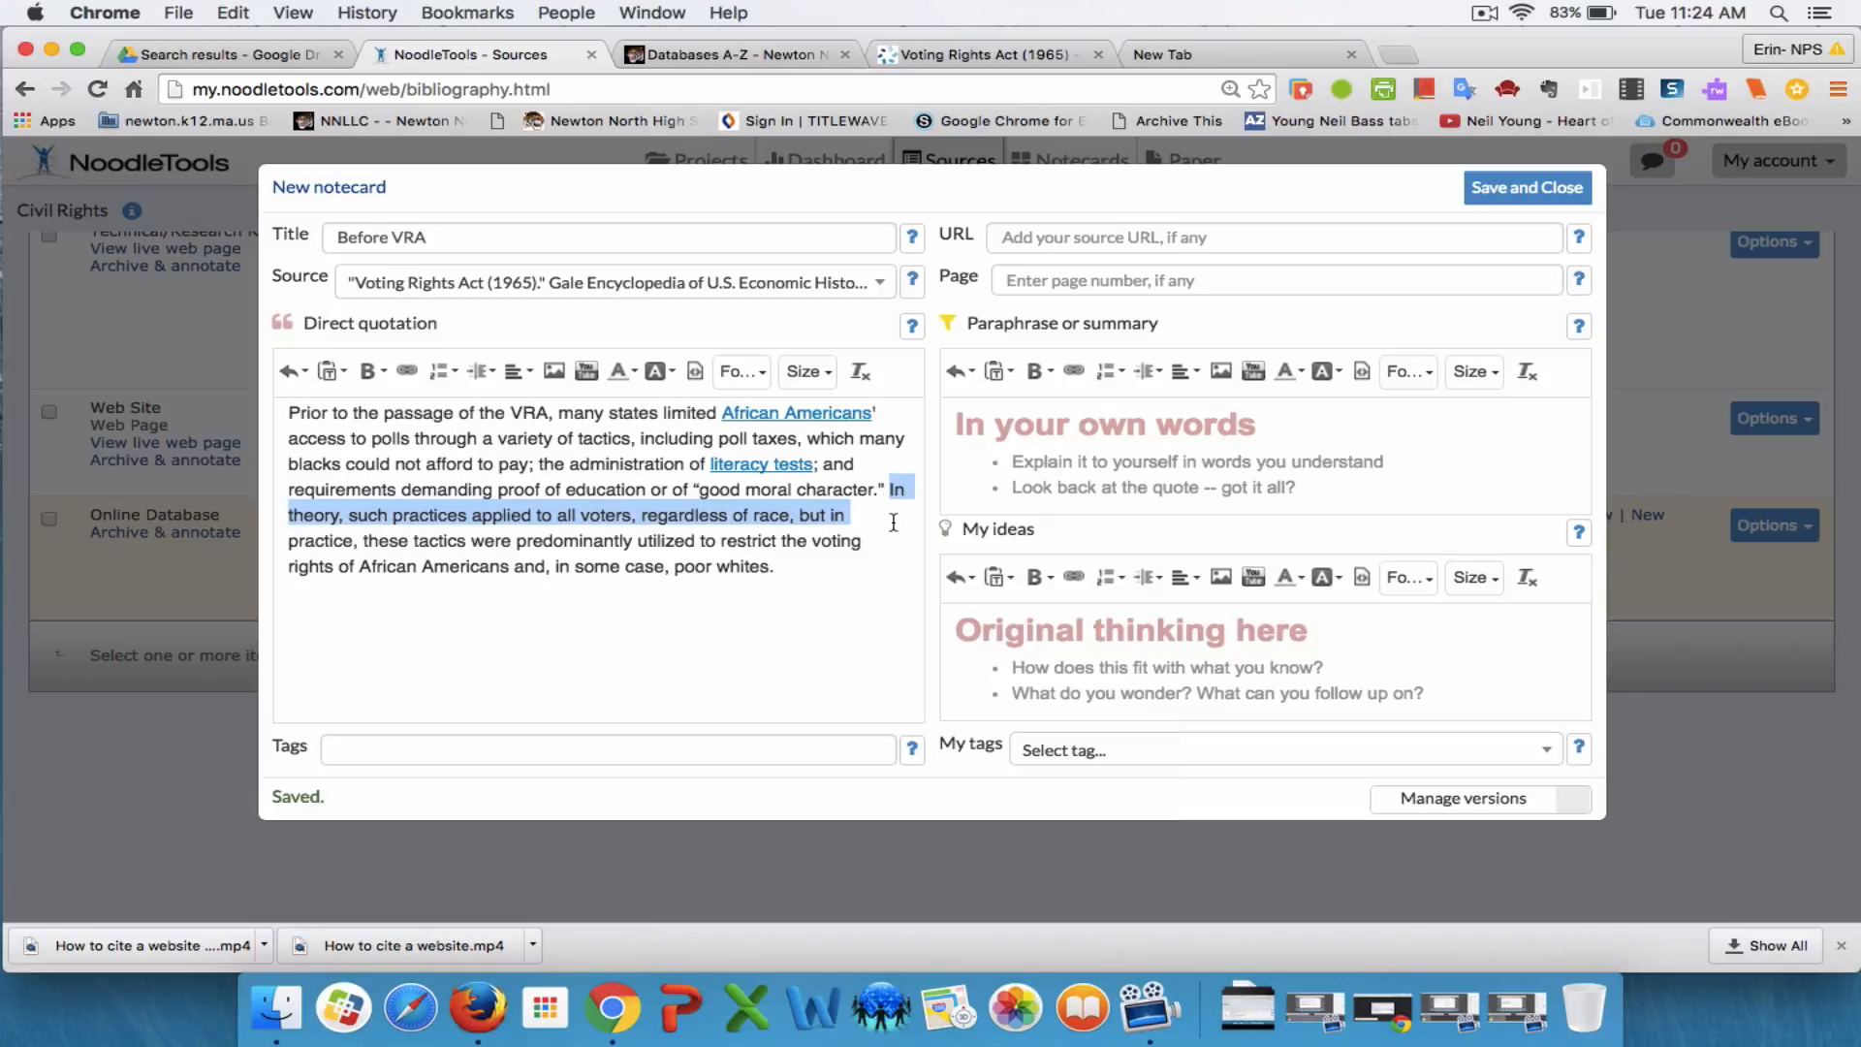
Bold the quotation's closing sentences from 'In theory' through 'poor whites.'
{"action": "left_click_drag", "start_coordinate": [850, 514], "coordinate": [872, 566]}
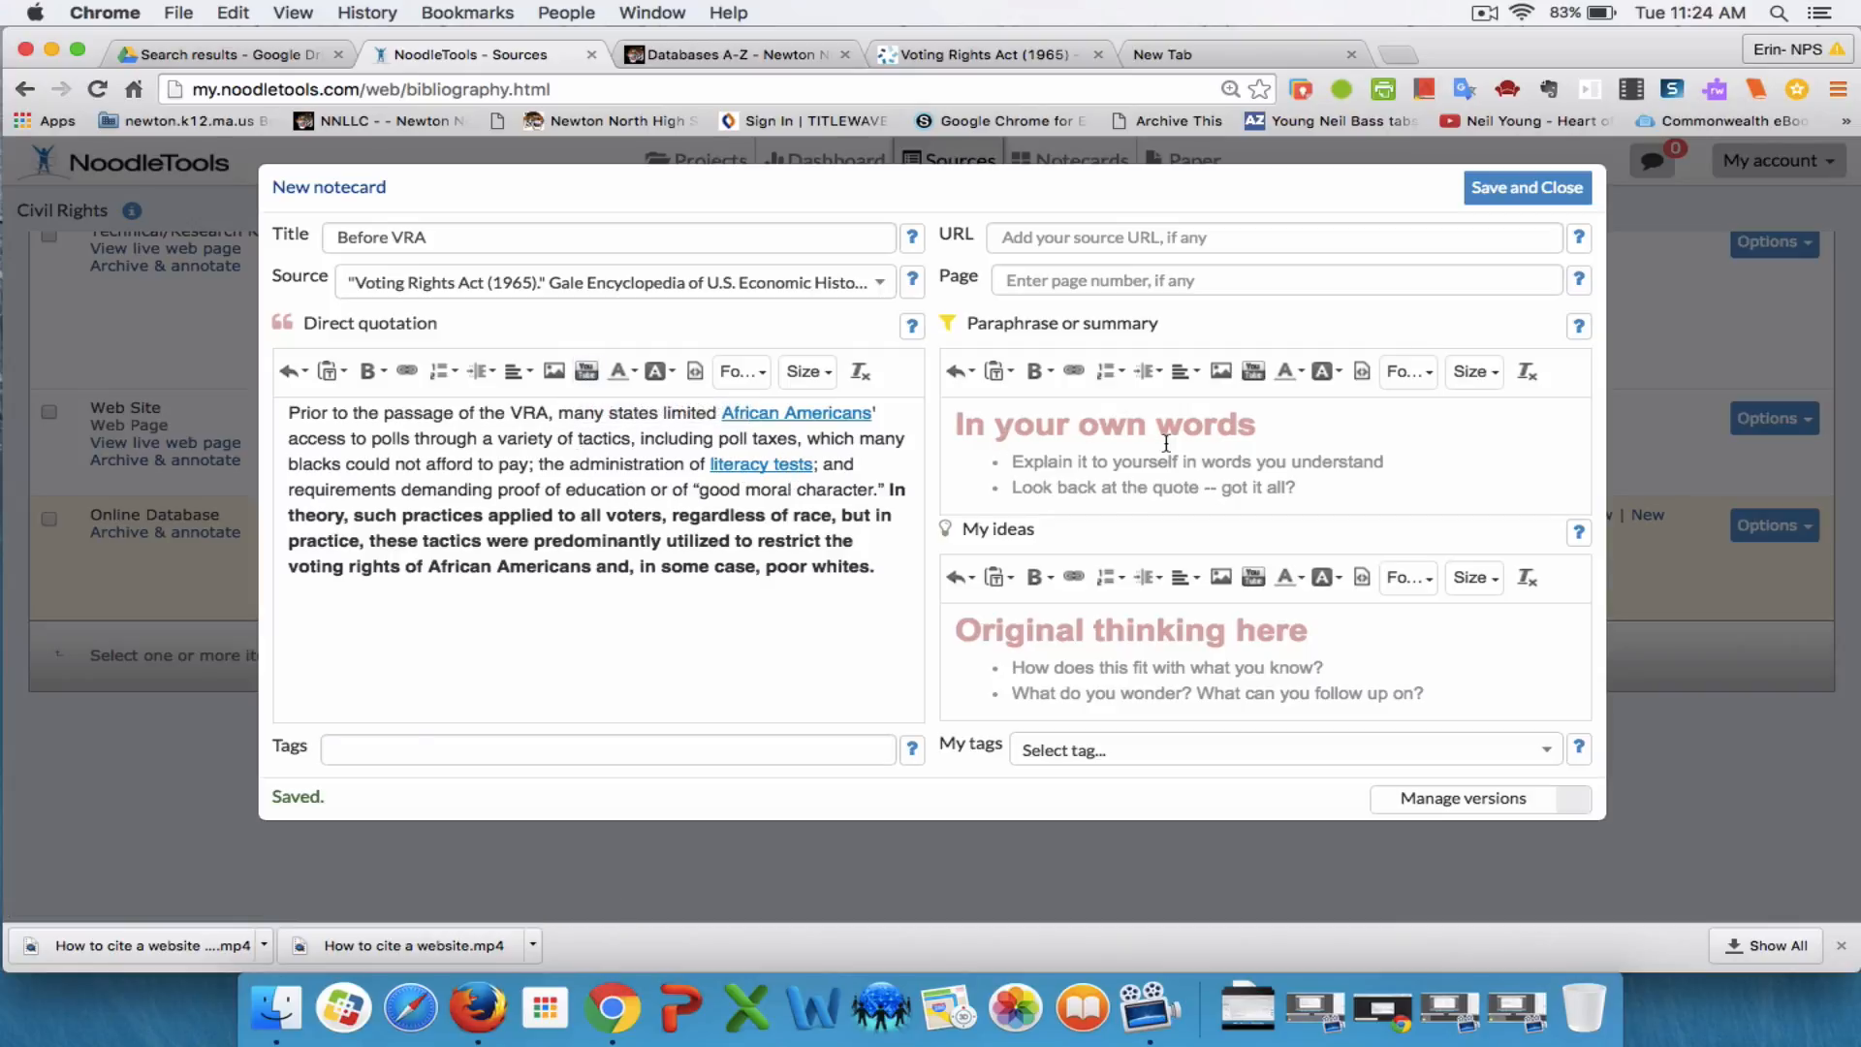
Write the paraphrase 'Many states made African Americans take tests or pay toll taxes to vote.'
{"action": "left_click", "coordinate": [1163, 452]}
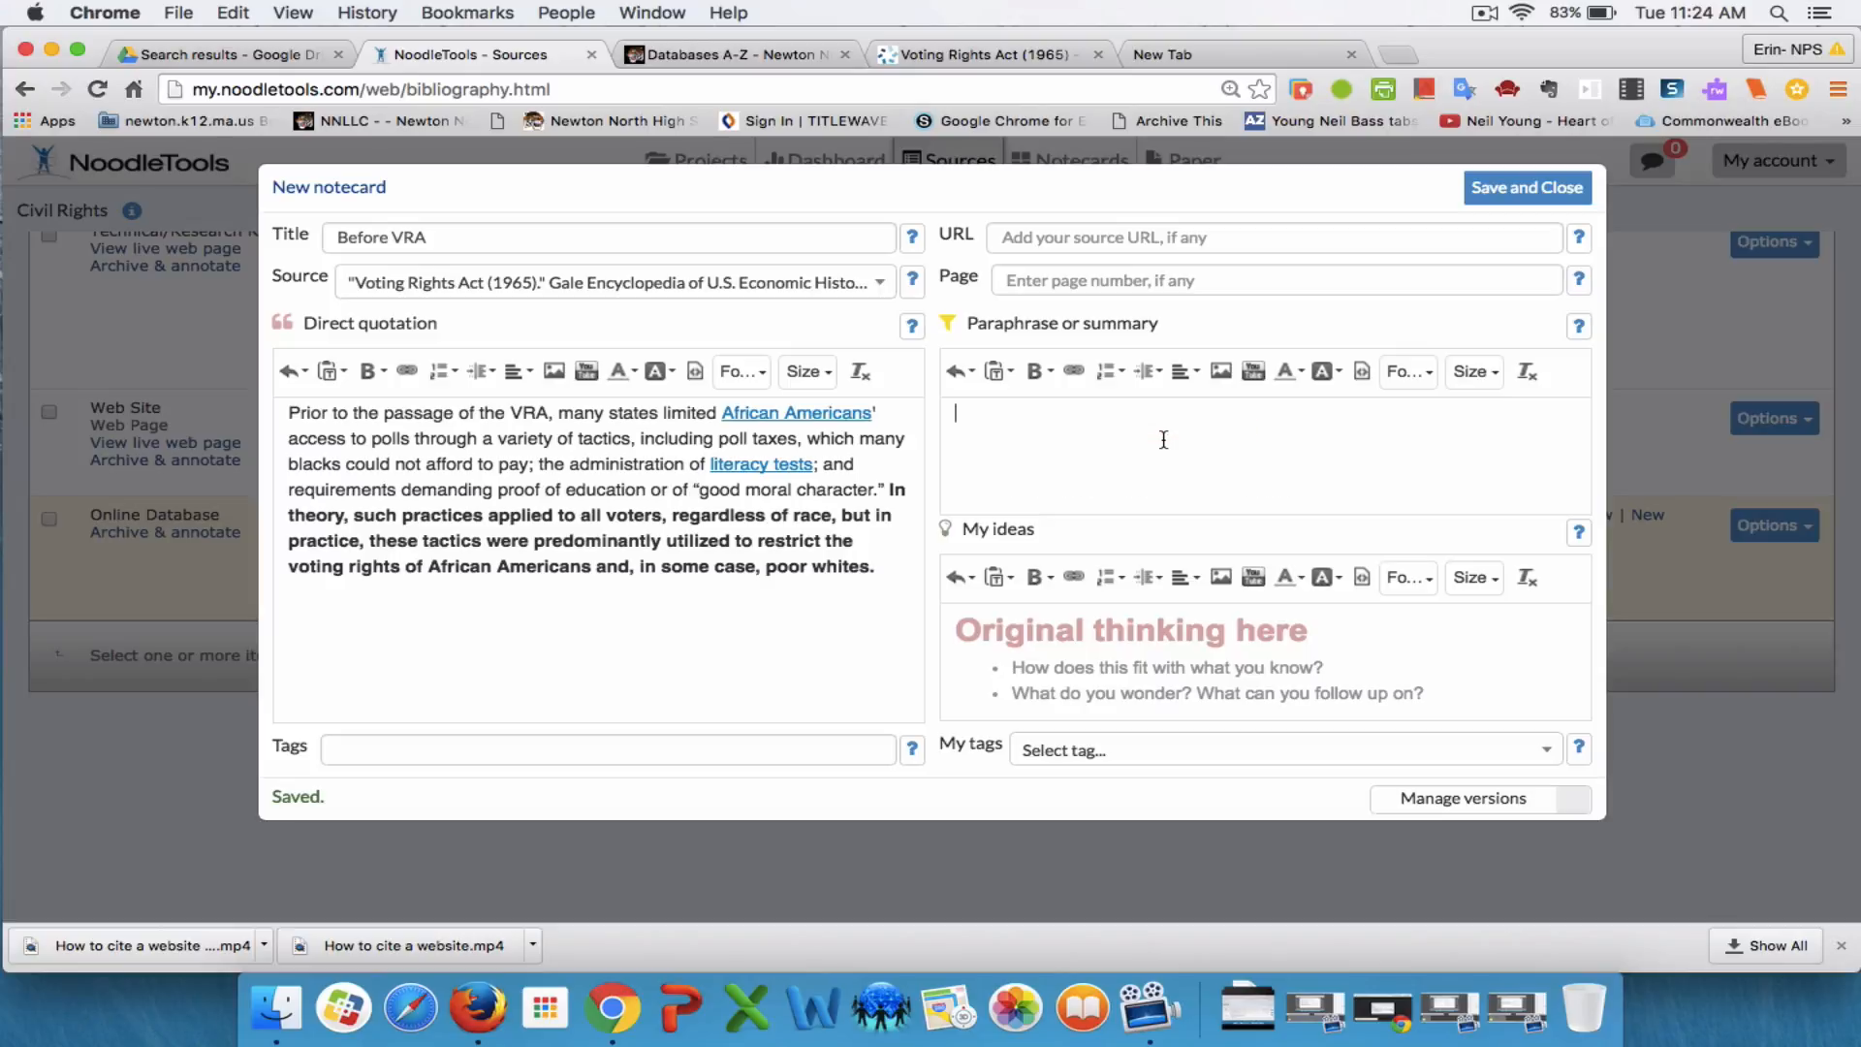
{"action": "type", "text": "Many states"}
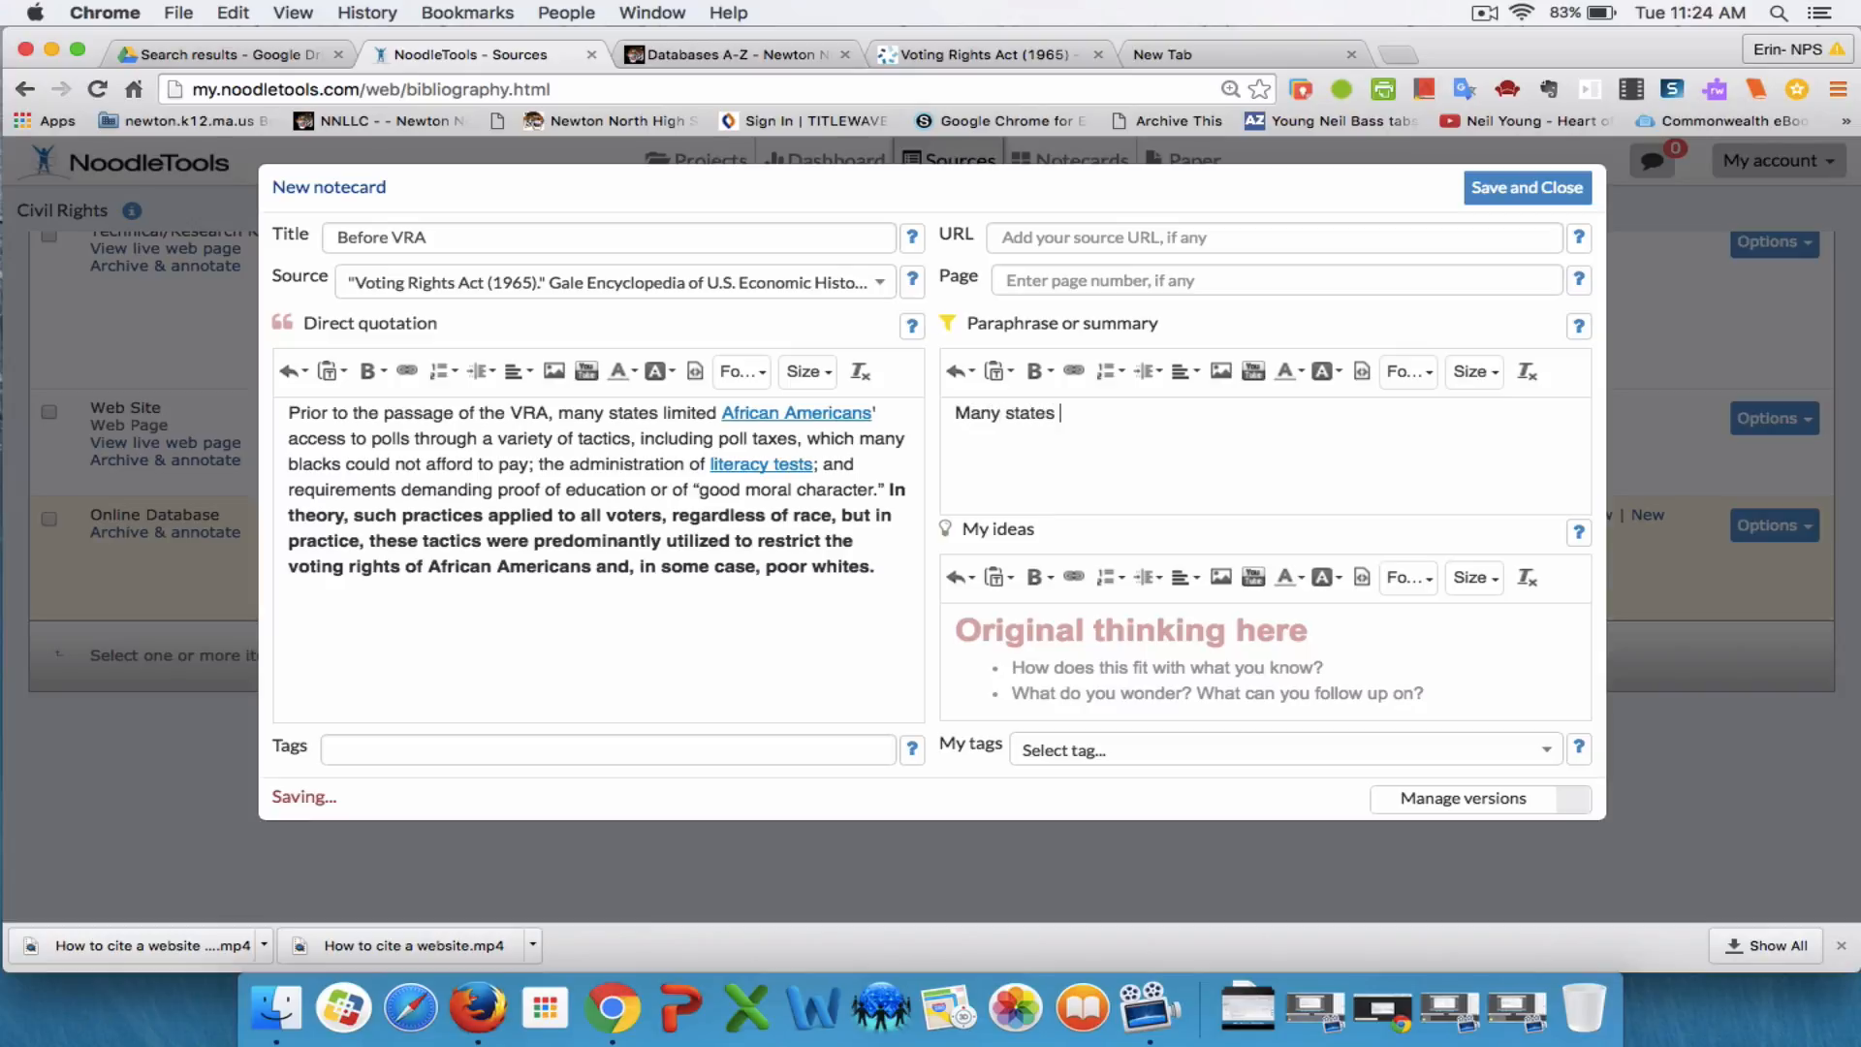
{"action": "type", "text": "made Afr"}
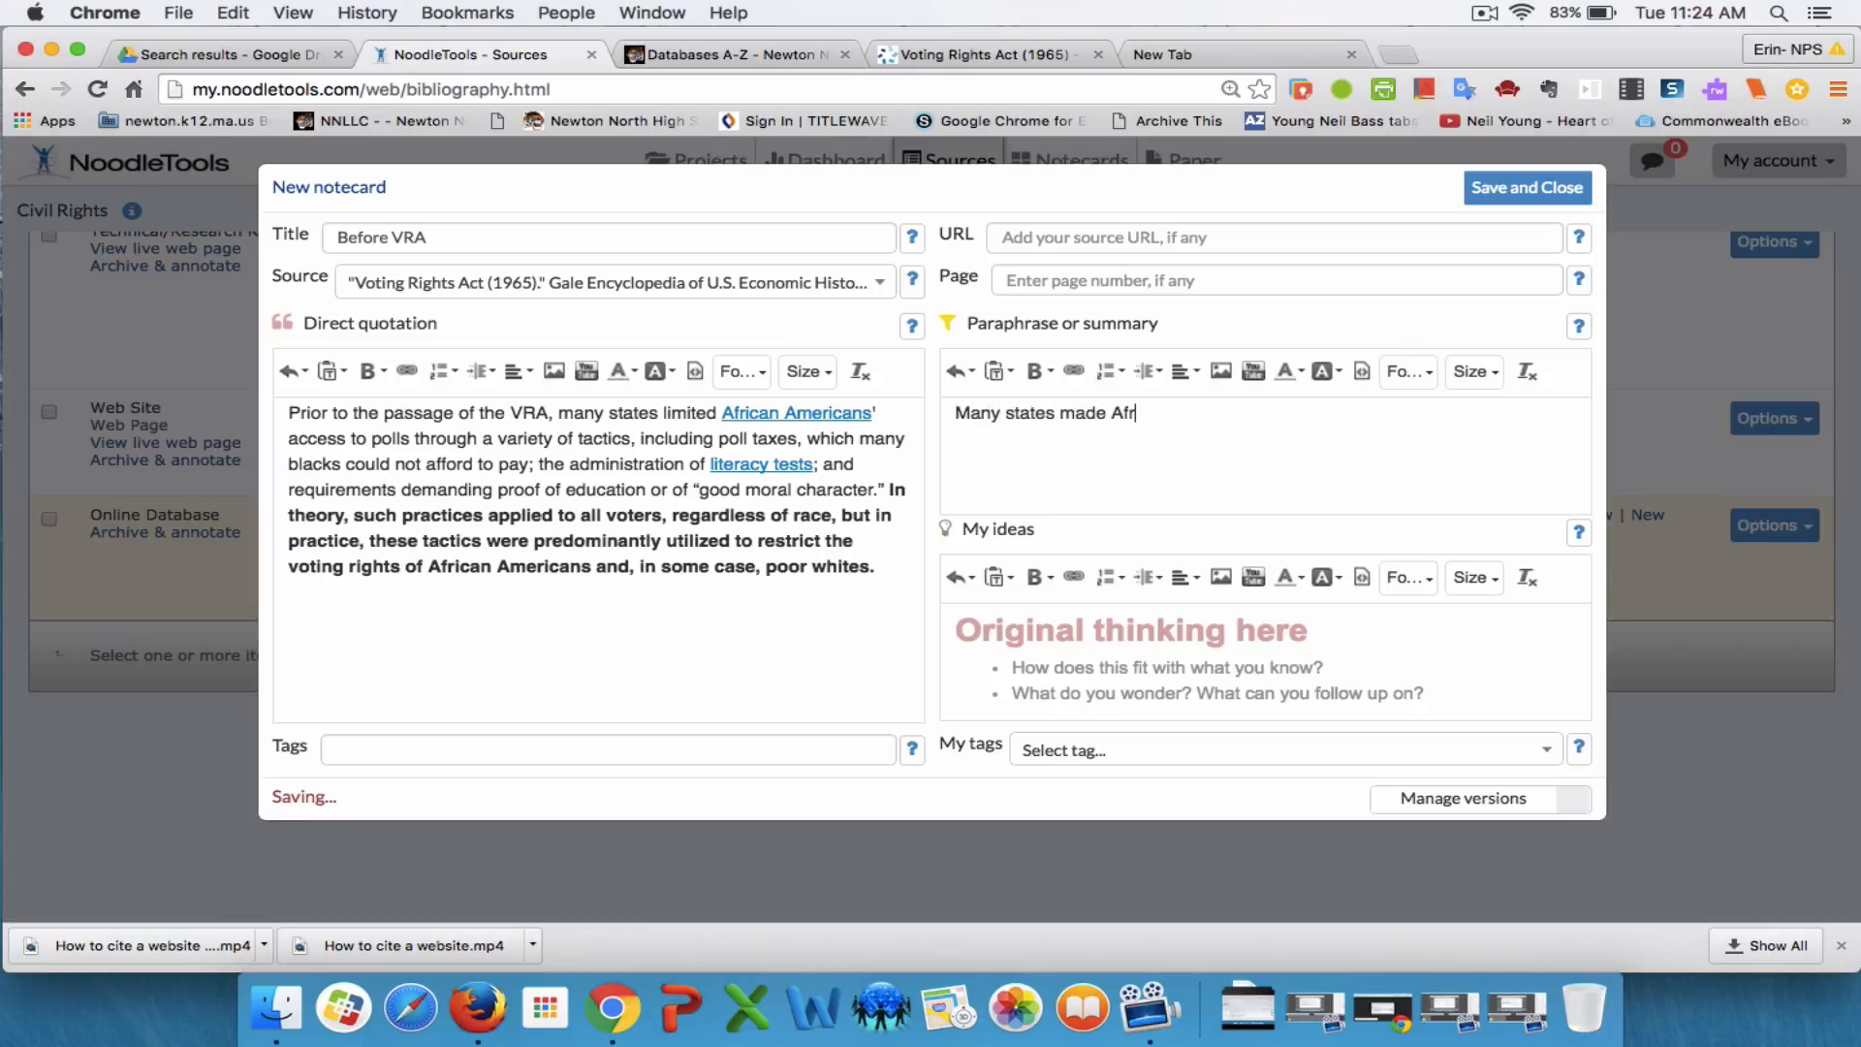
{"action": "type", "text": "ican A"}
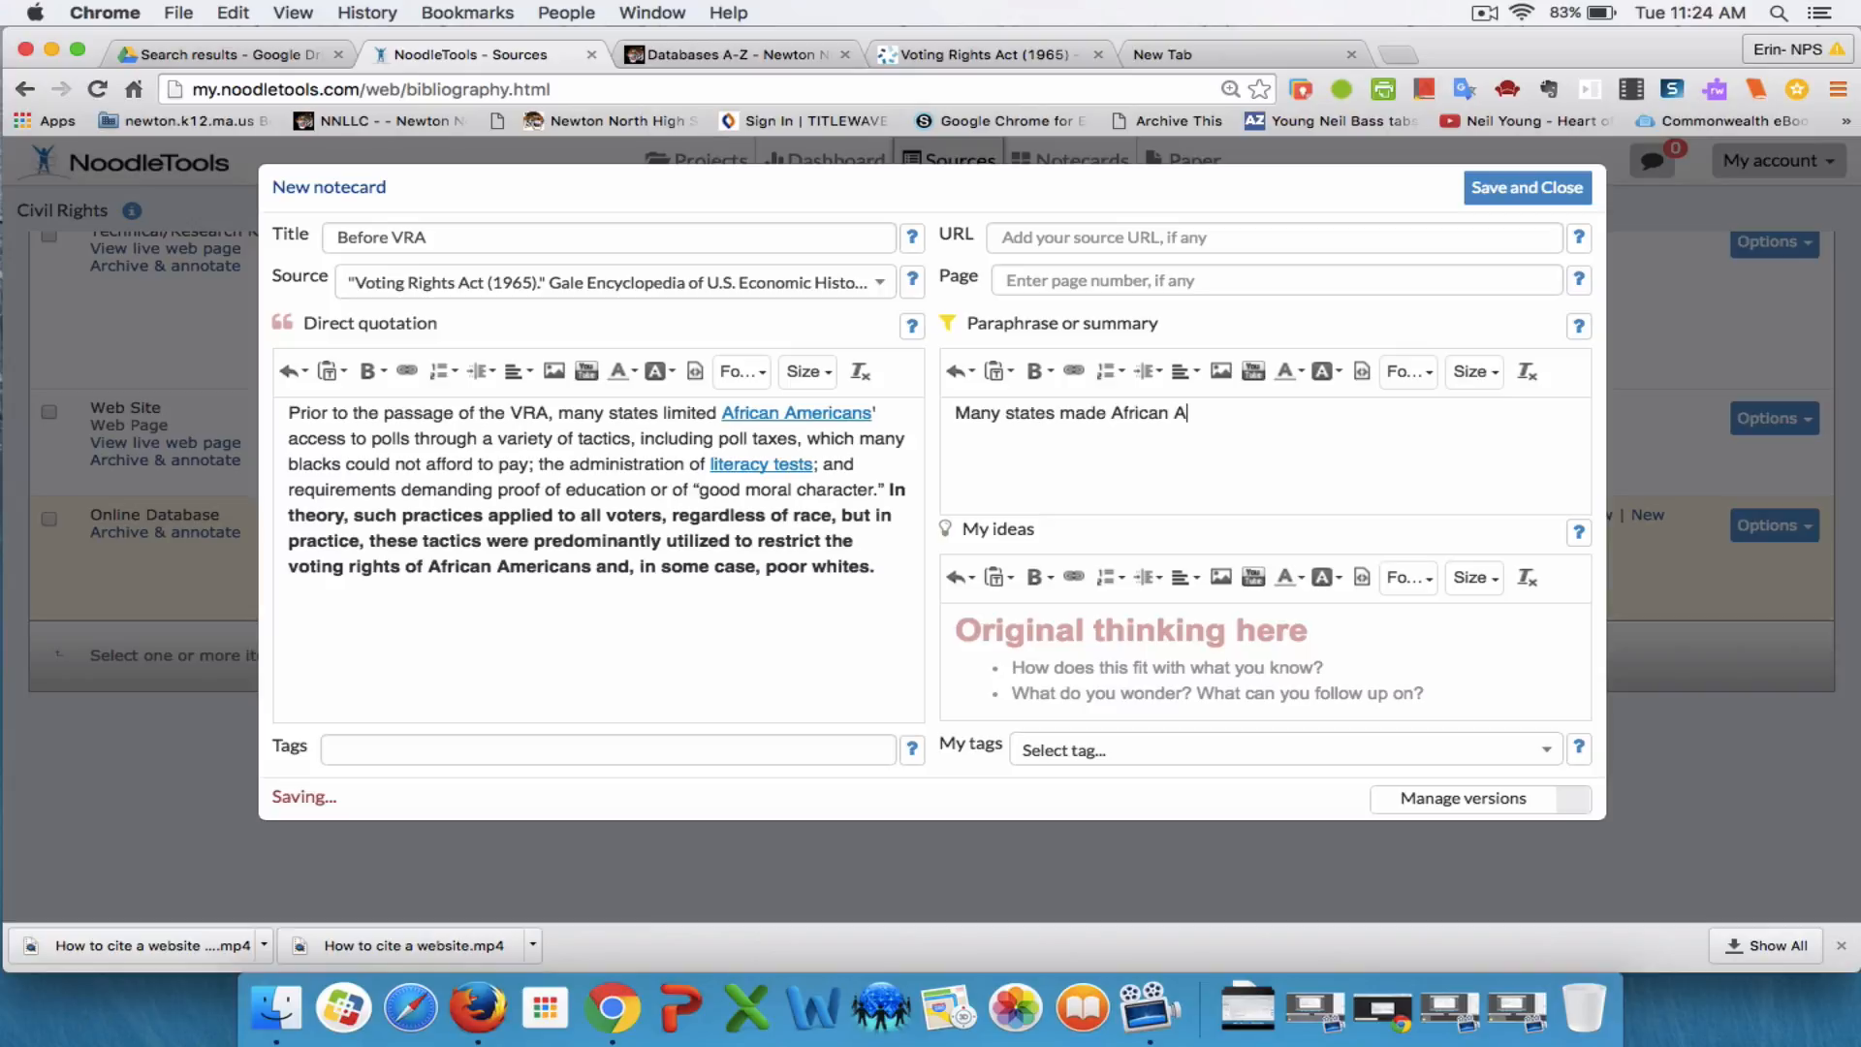
{"action": "type", "text": "mericans t"}
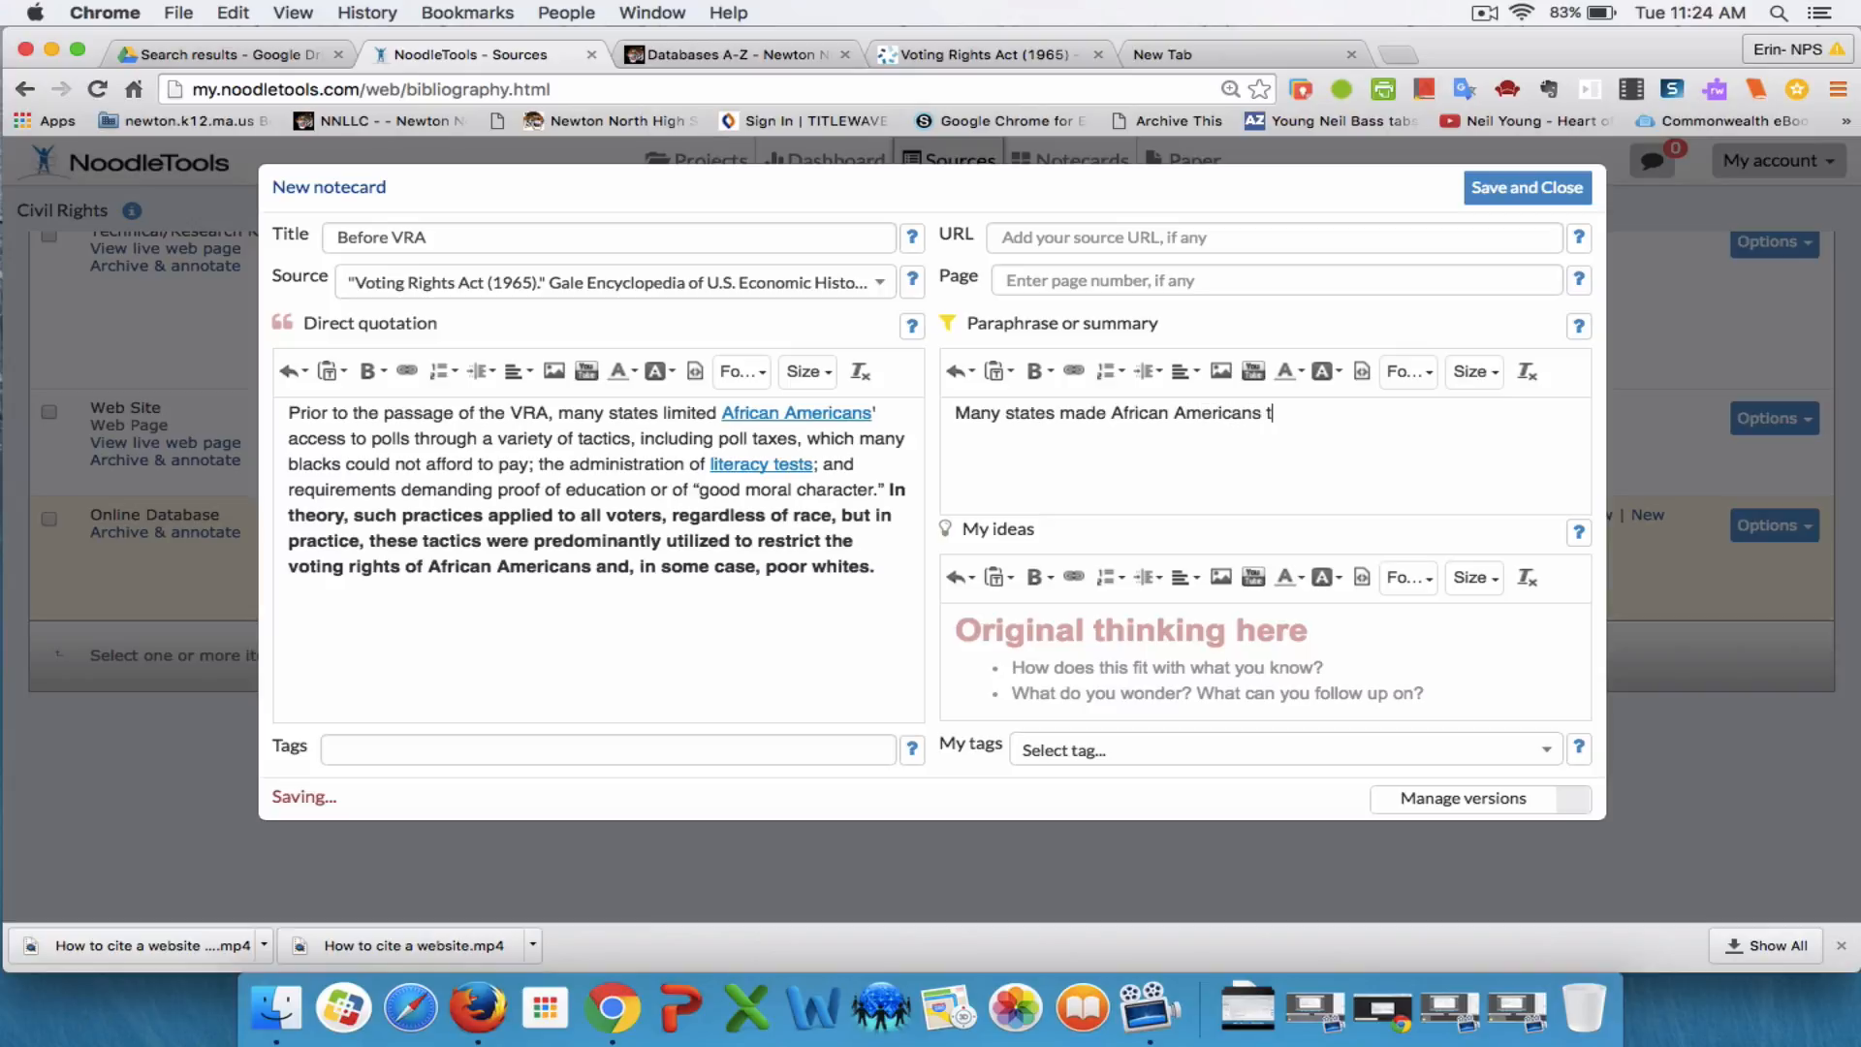
{"action": "type", "text": "ake tests or pay"}
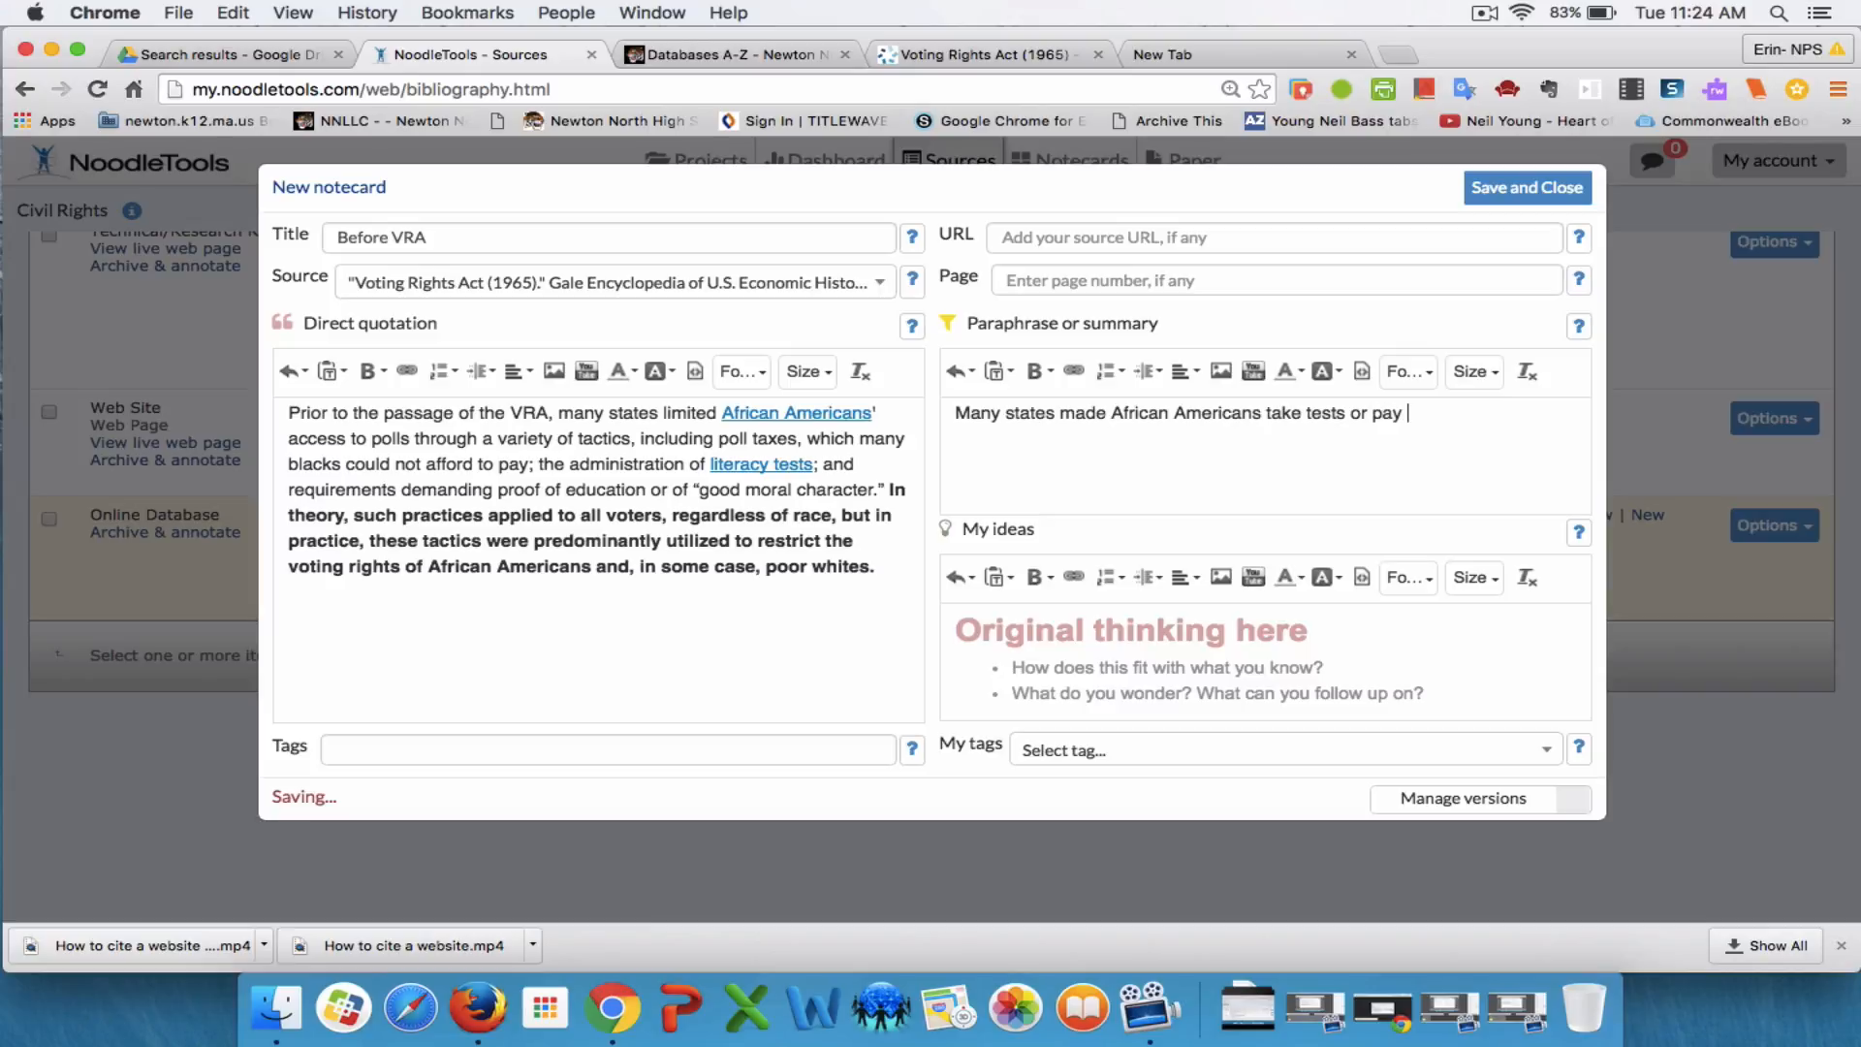
{"action": "type", "text": "toll ta"}
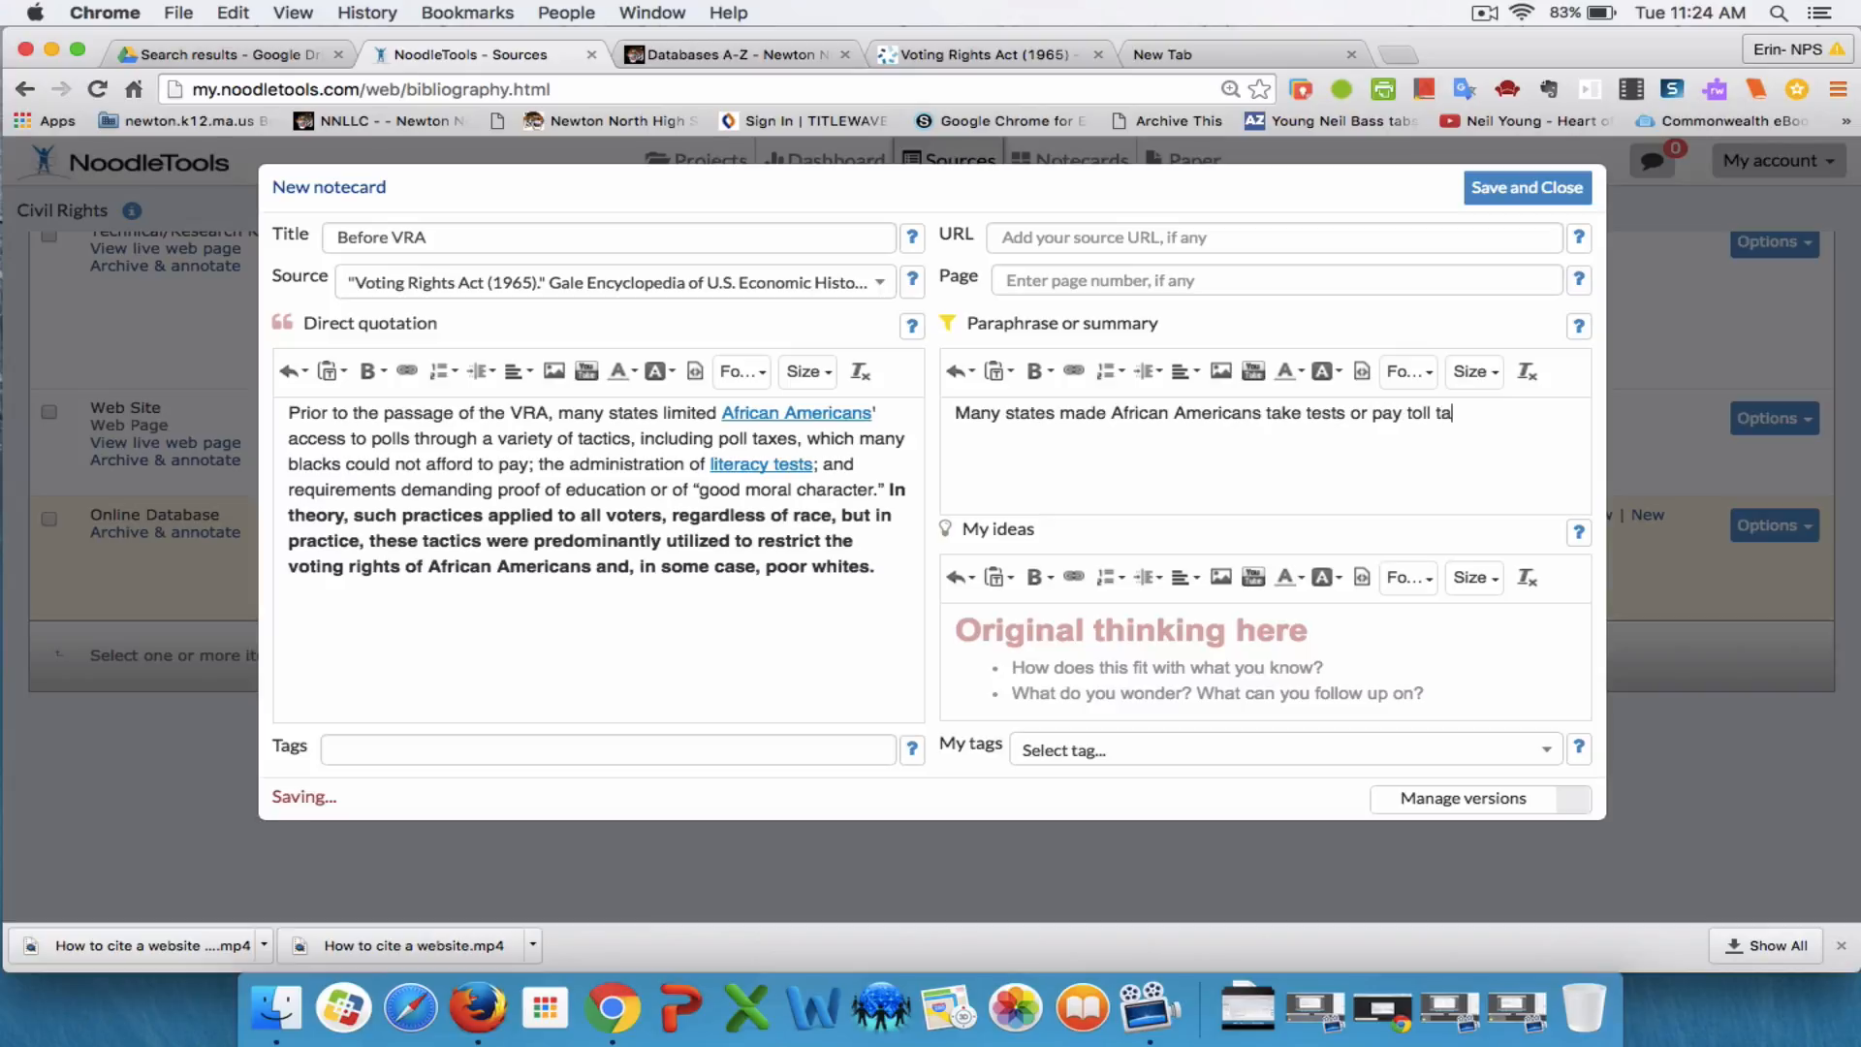
{"action": "type", "text": "xes to vote."}
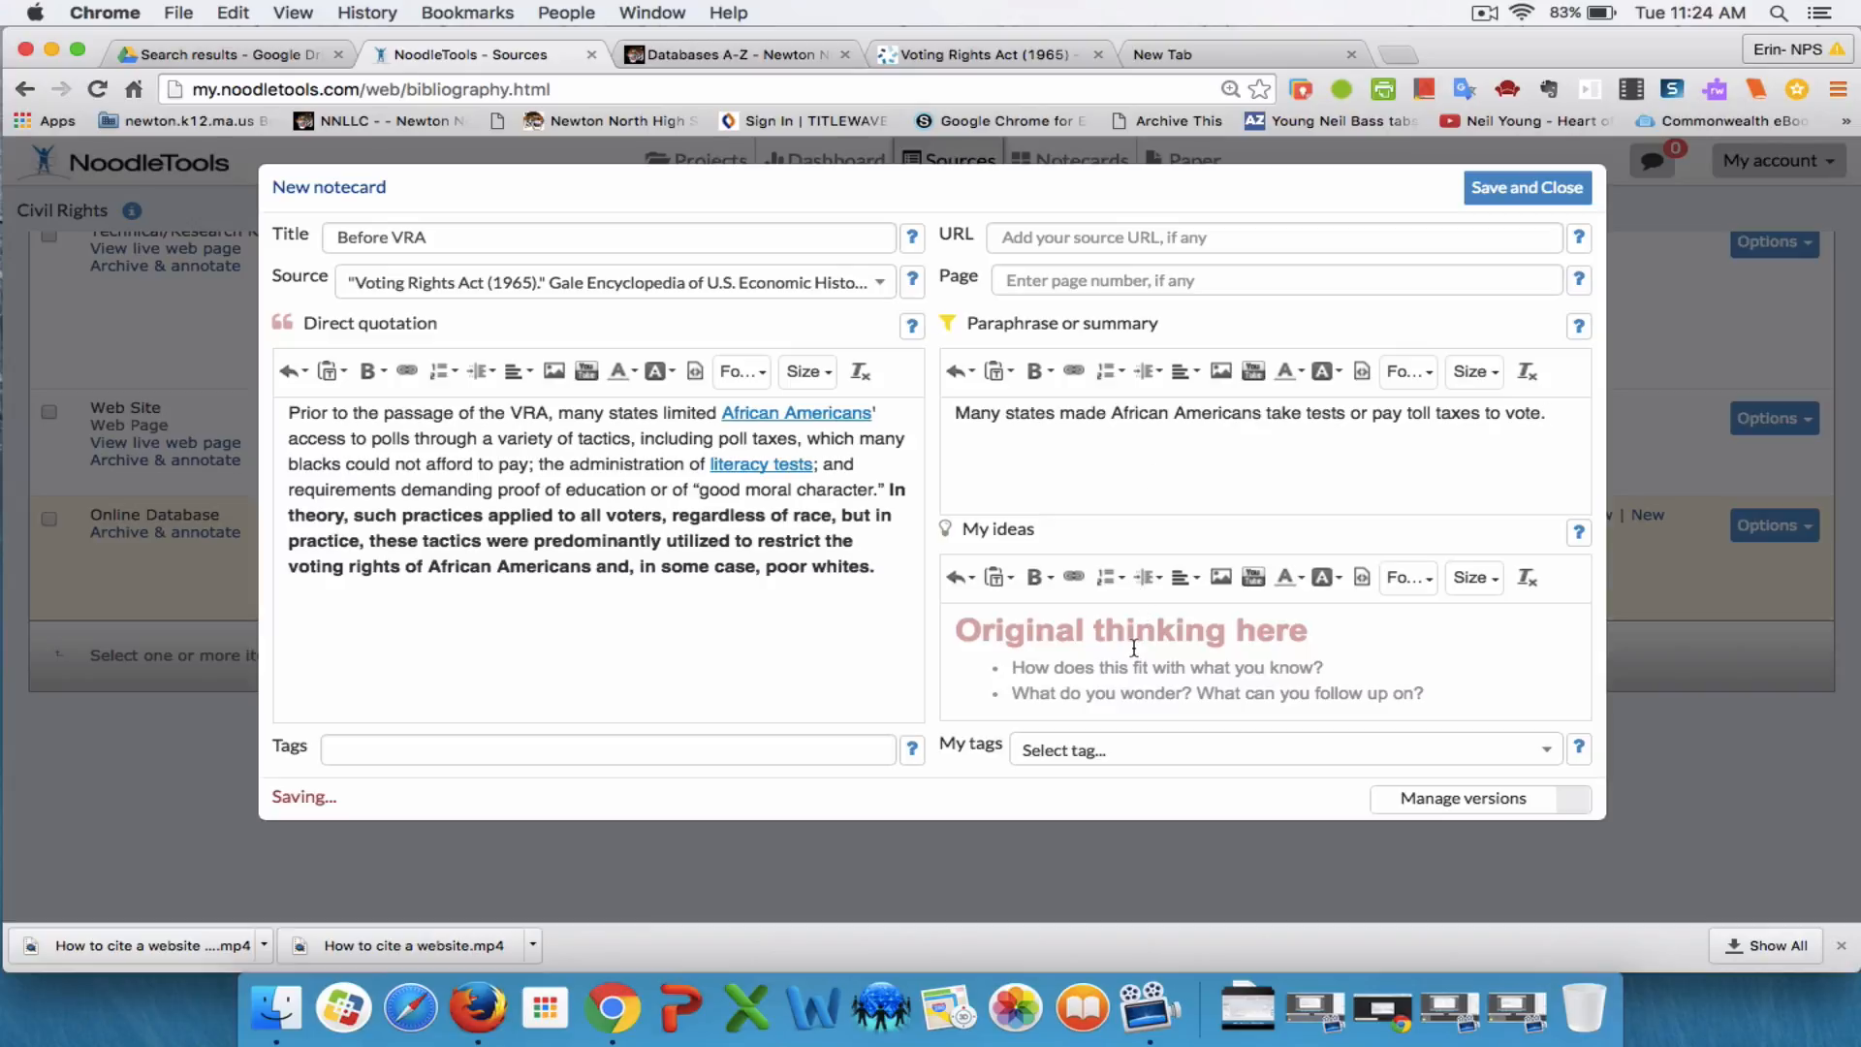
Enter 'which states had the poll tax?' in the My ideas box
{"action": "left_click", "coordinate": [1128, 649]}
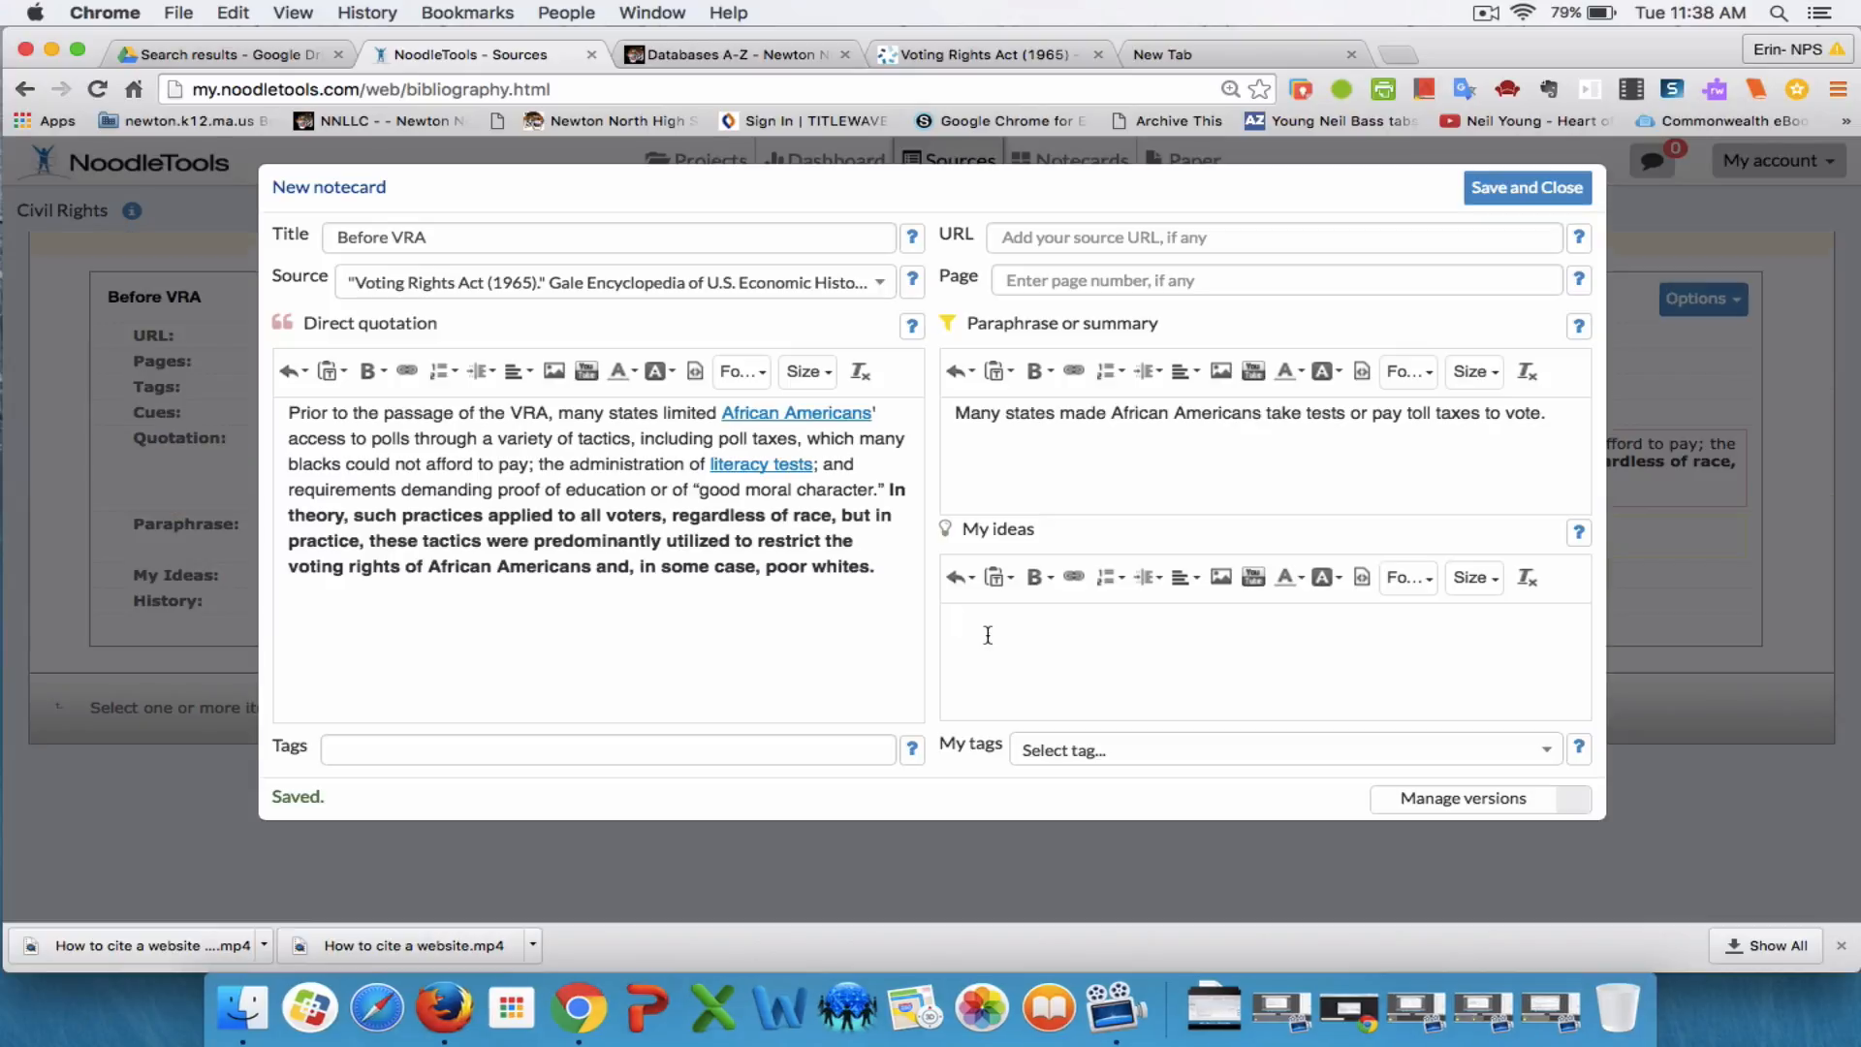
{"action": "type", "text": "which states had the p"}
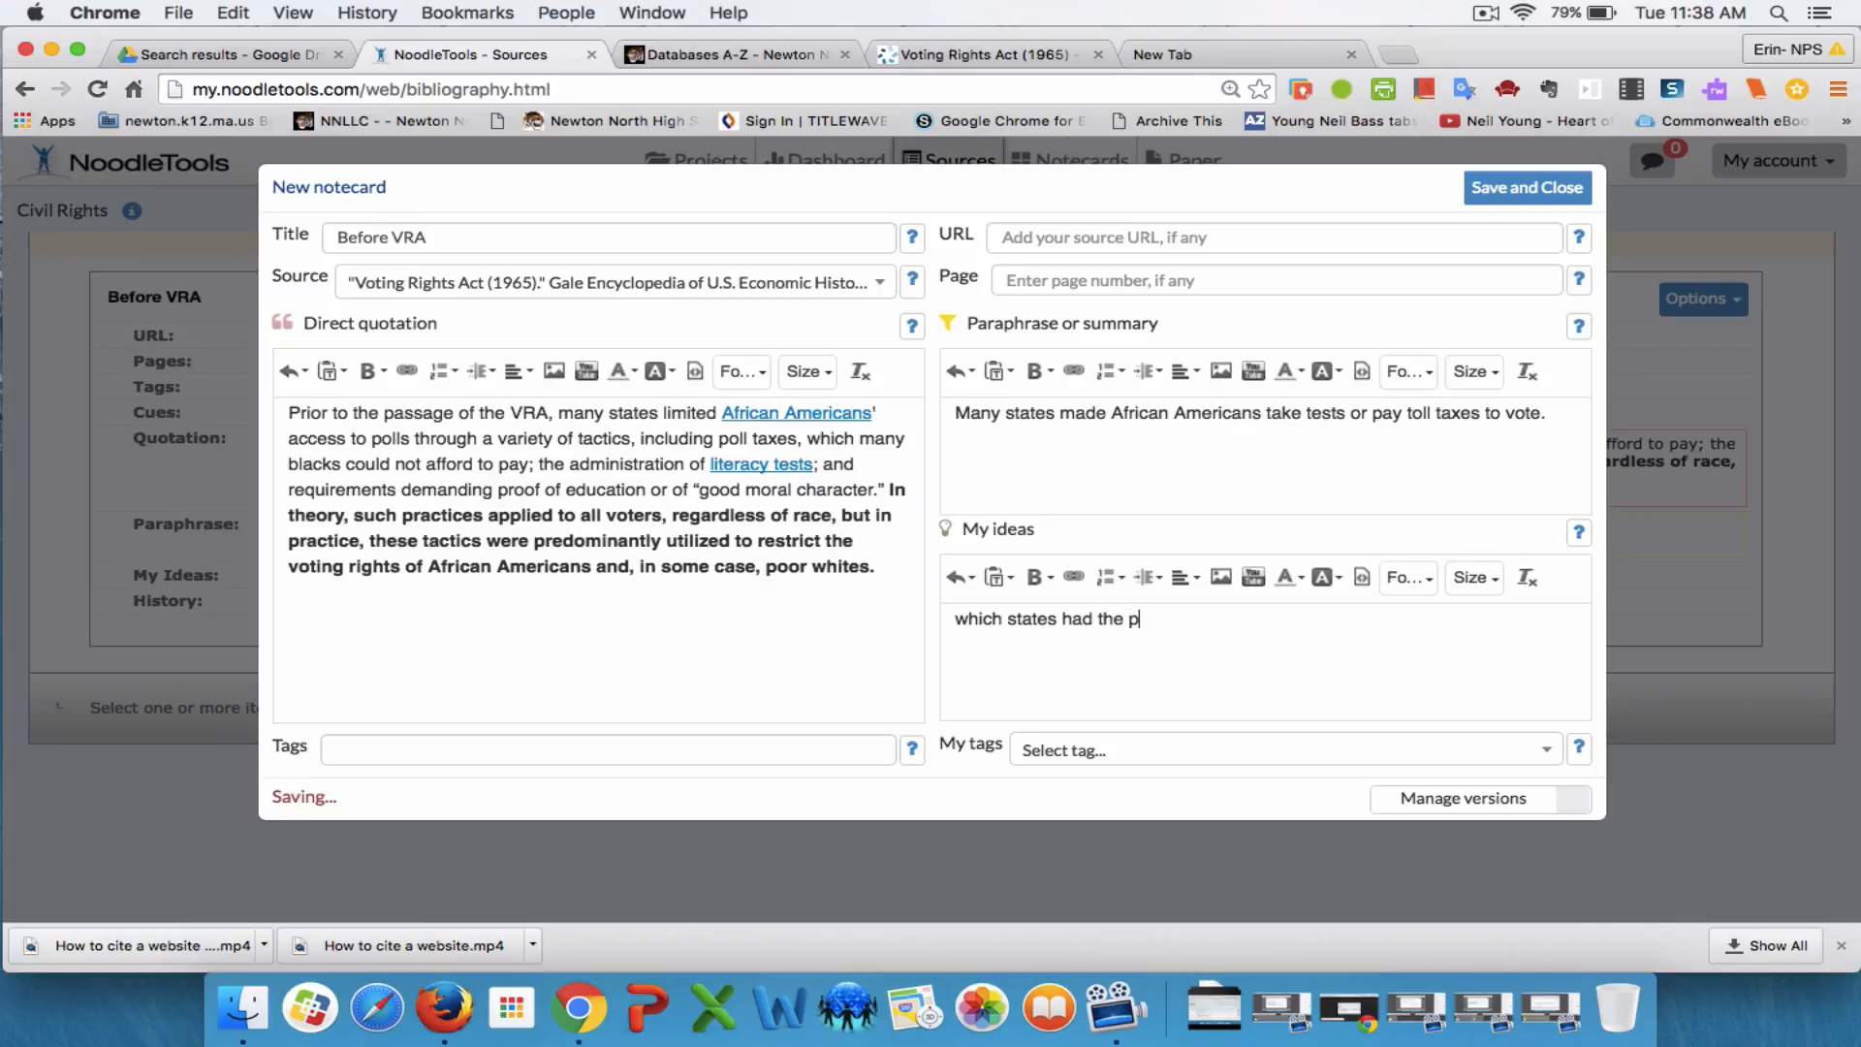
{"action": "type", "text": "oll tax"}
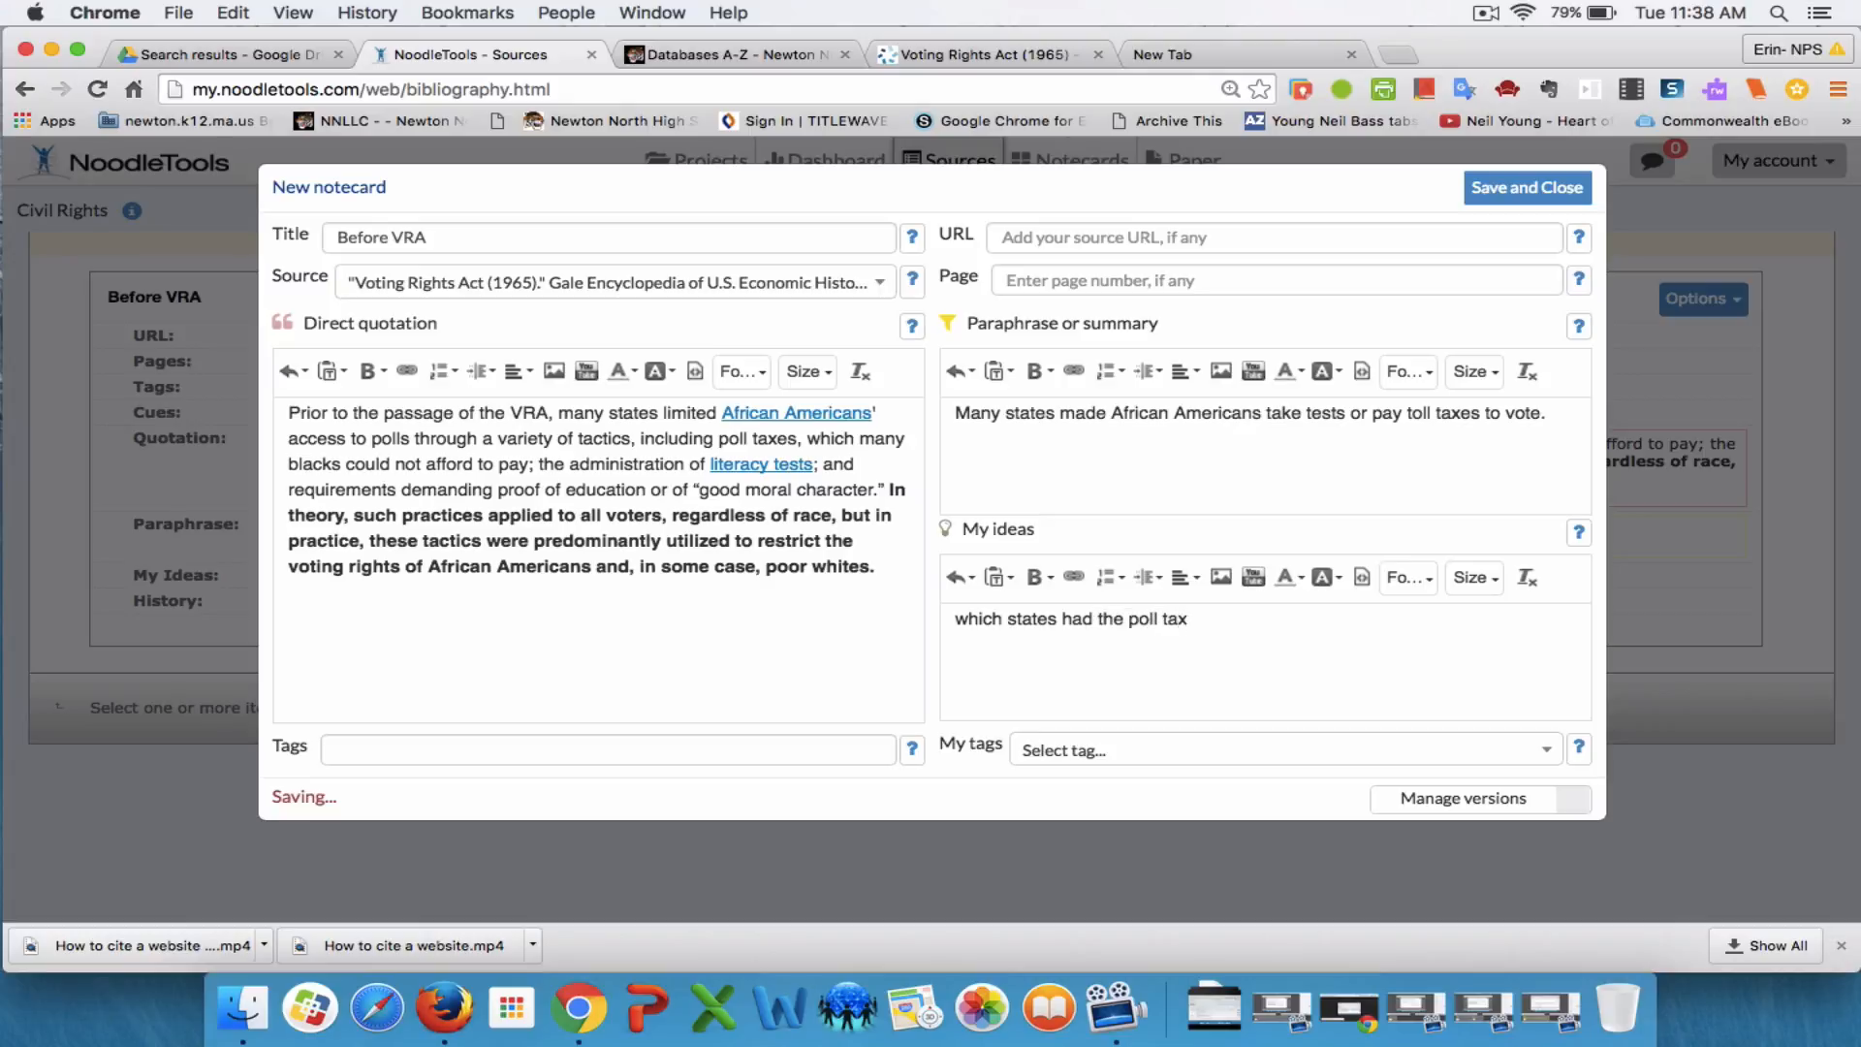
{"action": "left_click", "coordinate": [606, 748]}
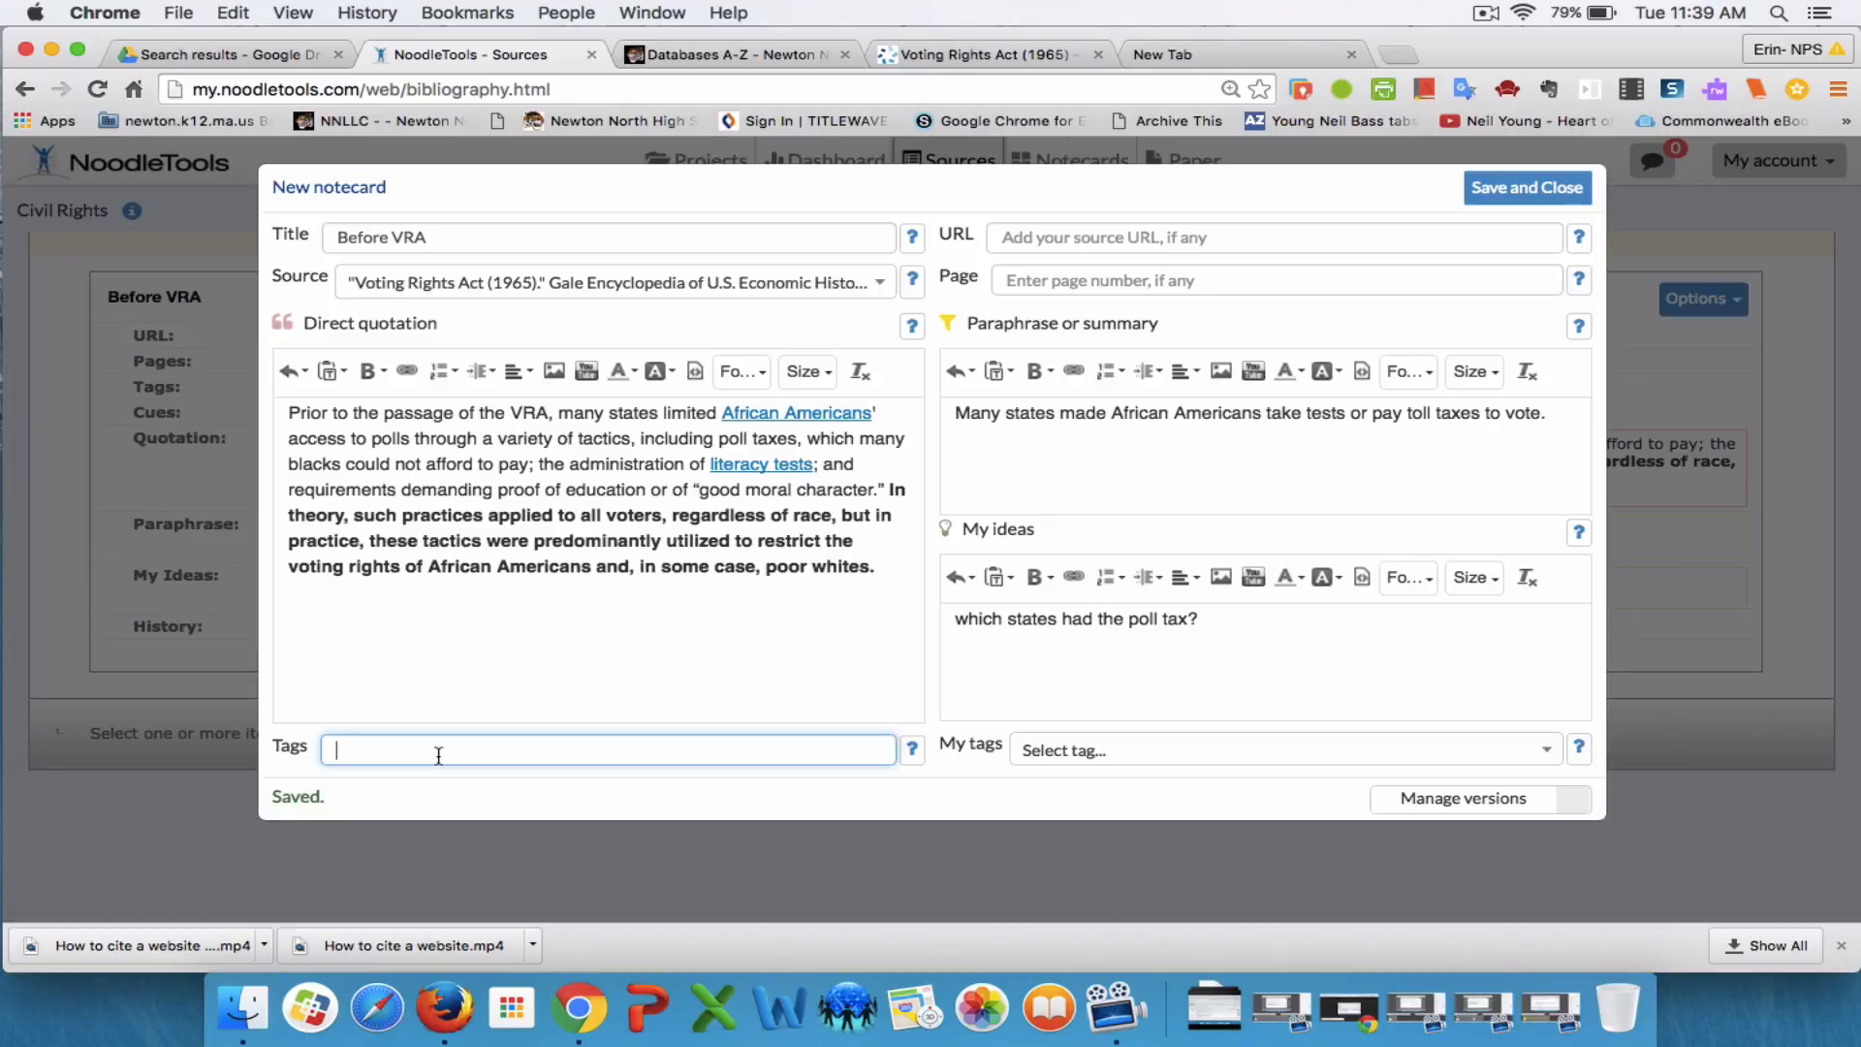
Enter the tags polltax, civilrights and VRA in the Tags field
{"action": "type", "text": "polltax"}
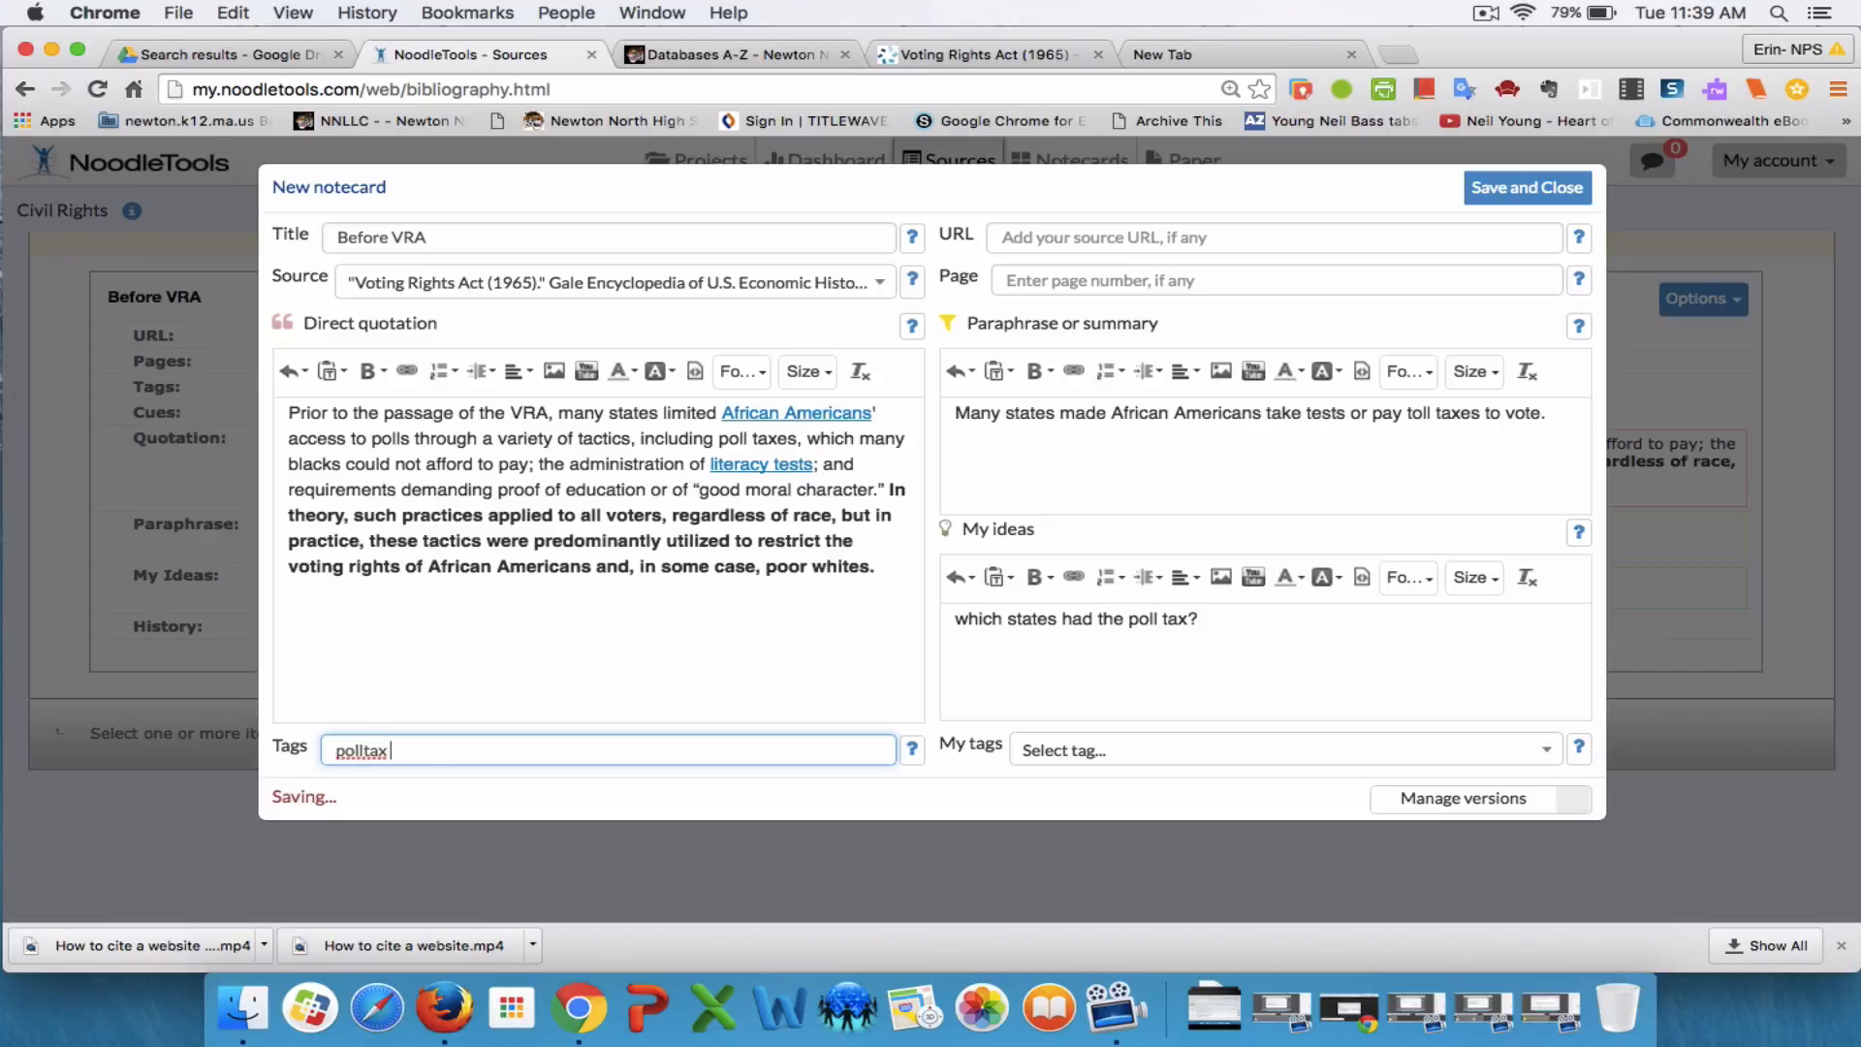
{"action": "type", "text": "civilrights"}
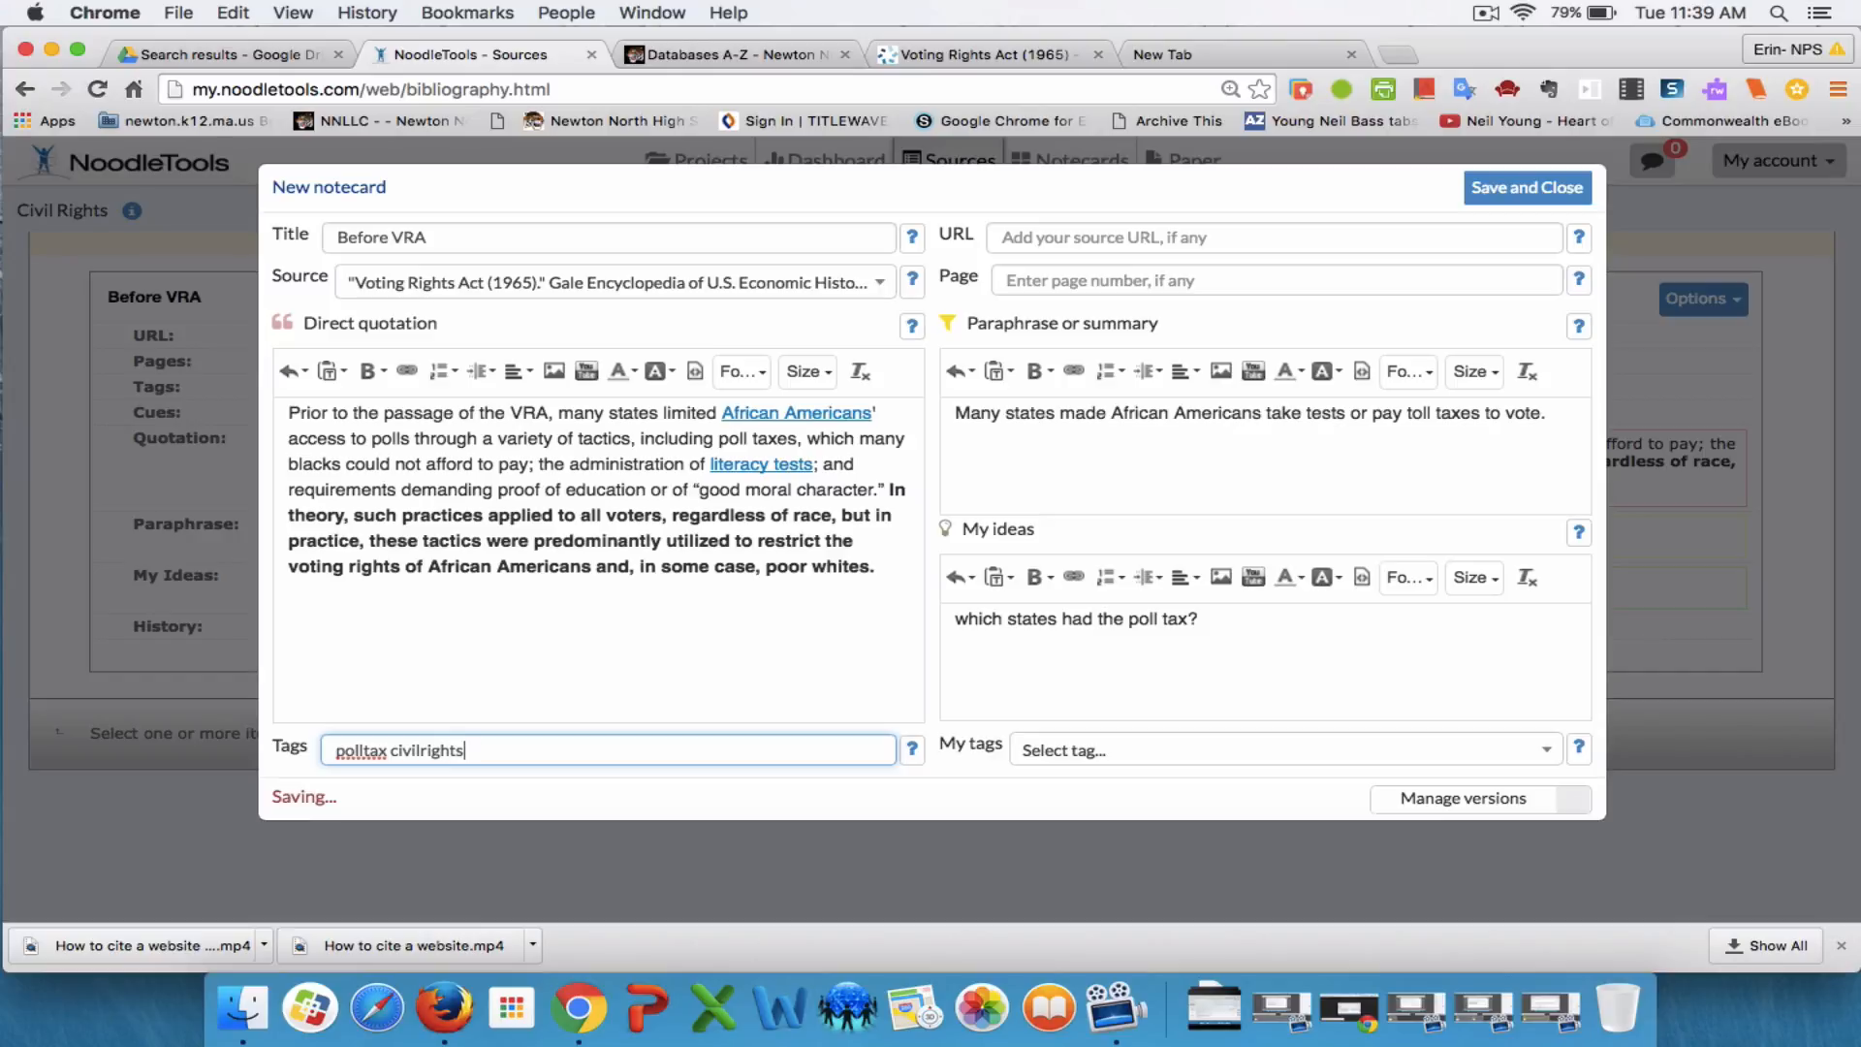
{"action": "type", "text": "V"}
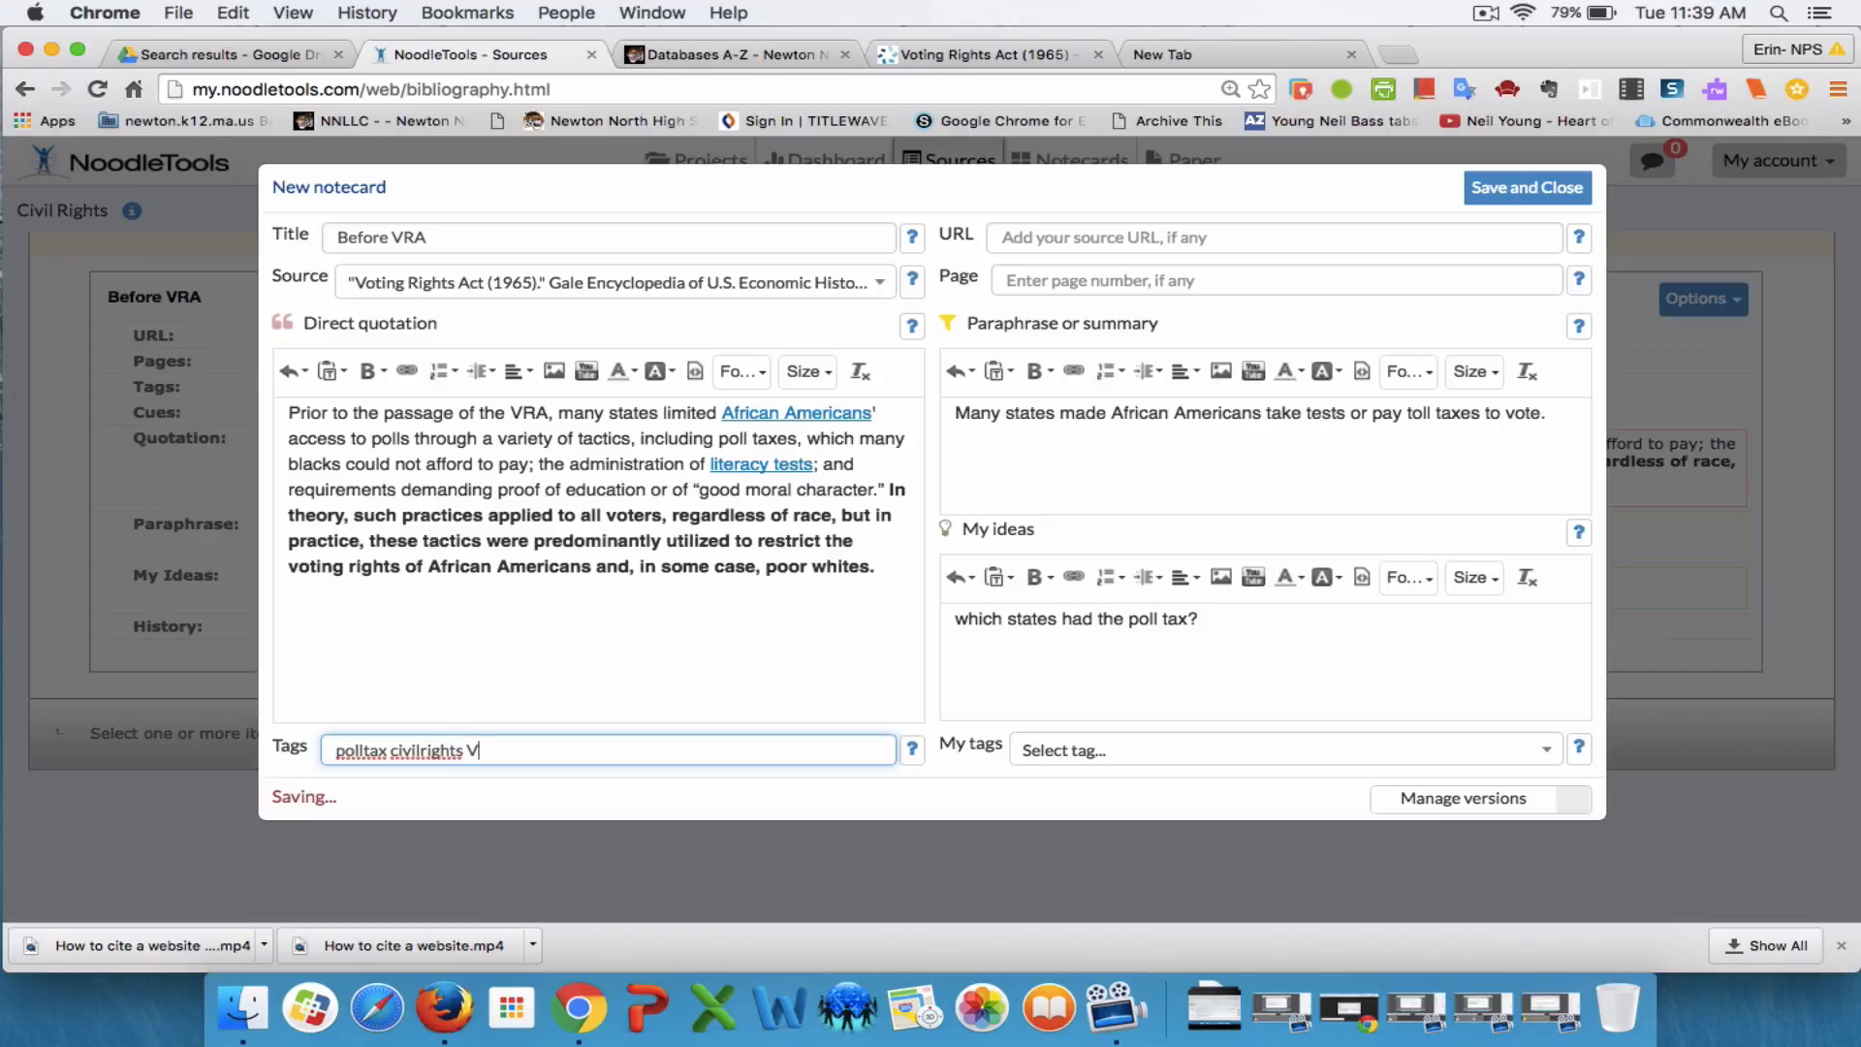
{"action": "type", "text": "RA"}
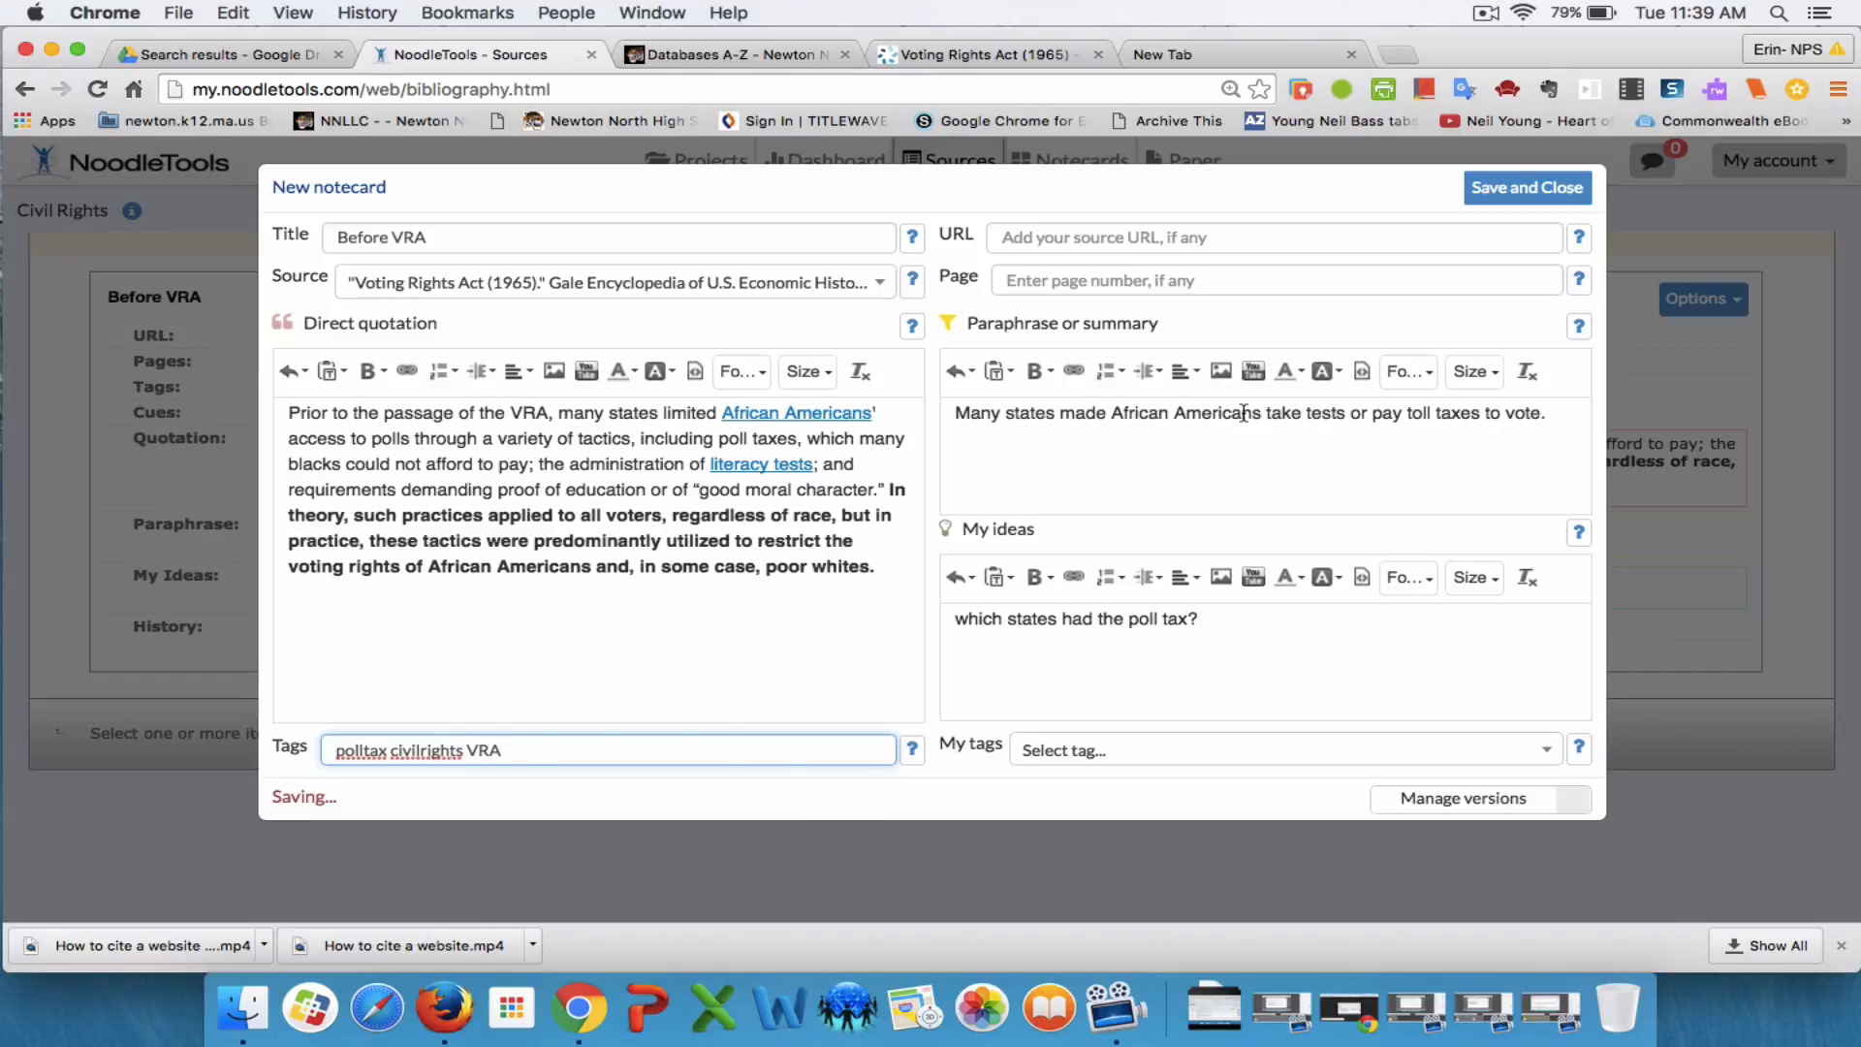
{"action": "mouse_move", "coordinate": [1510, 202]}
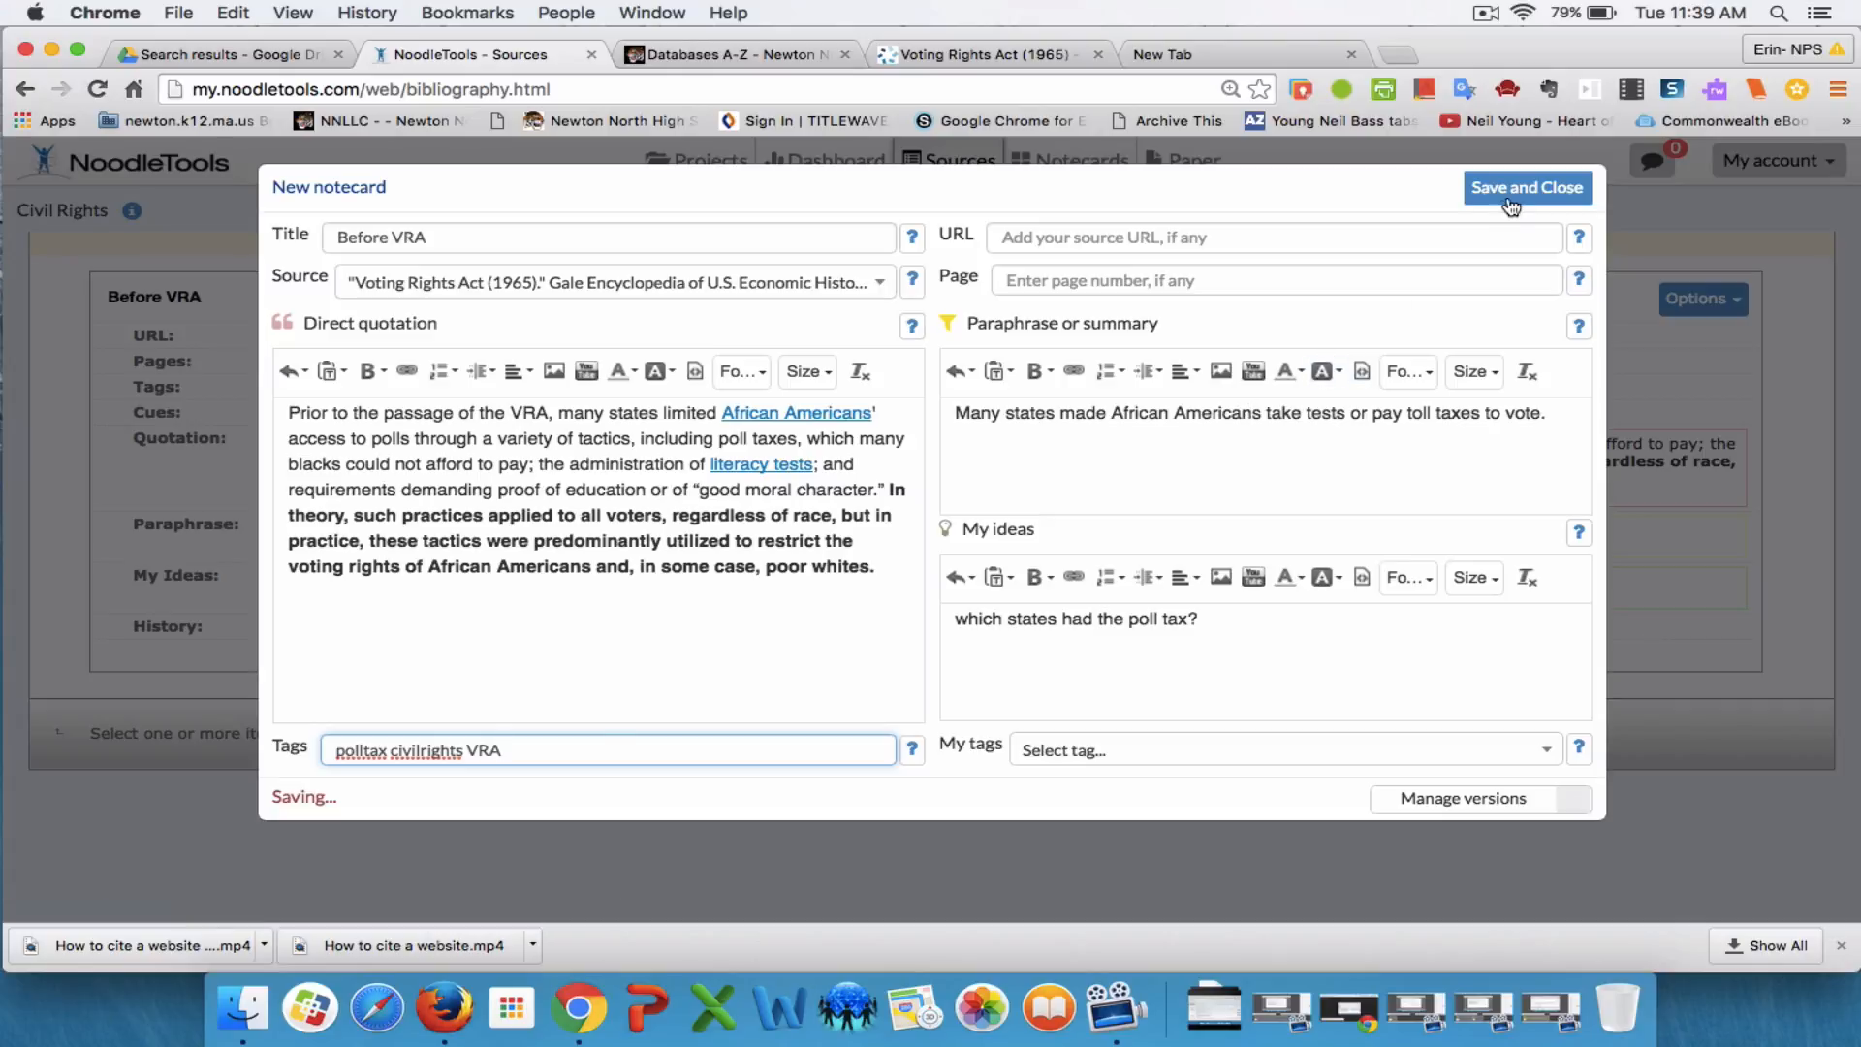